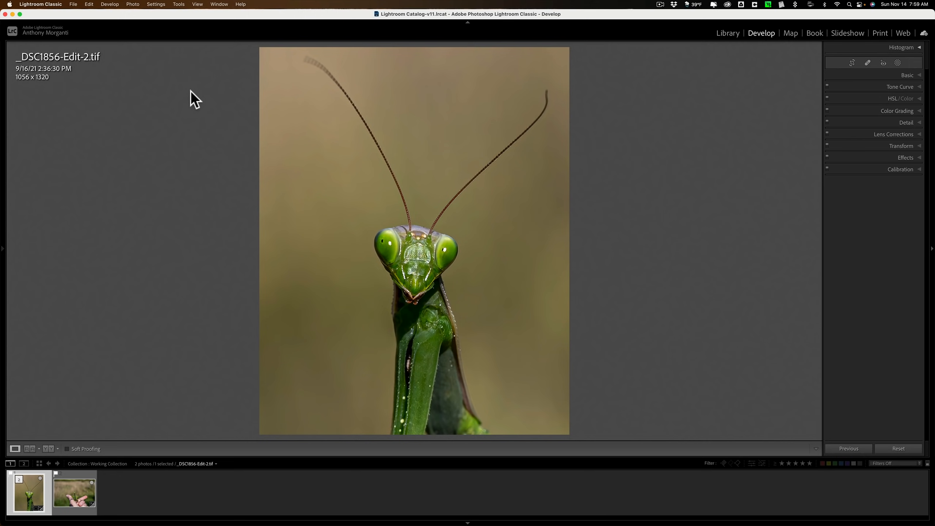
mouse_move(374, 213)
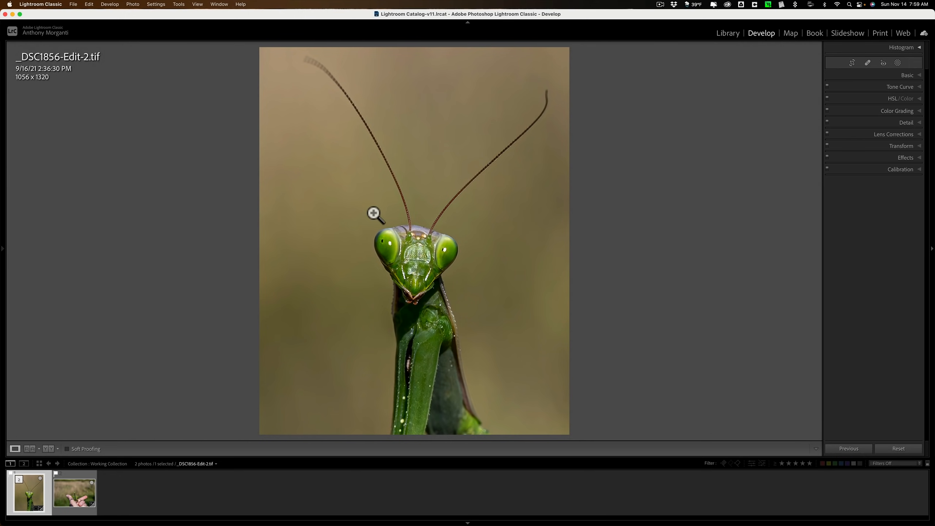
mouse_move(188, 348)
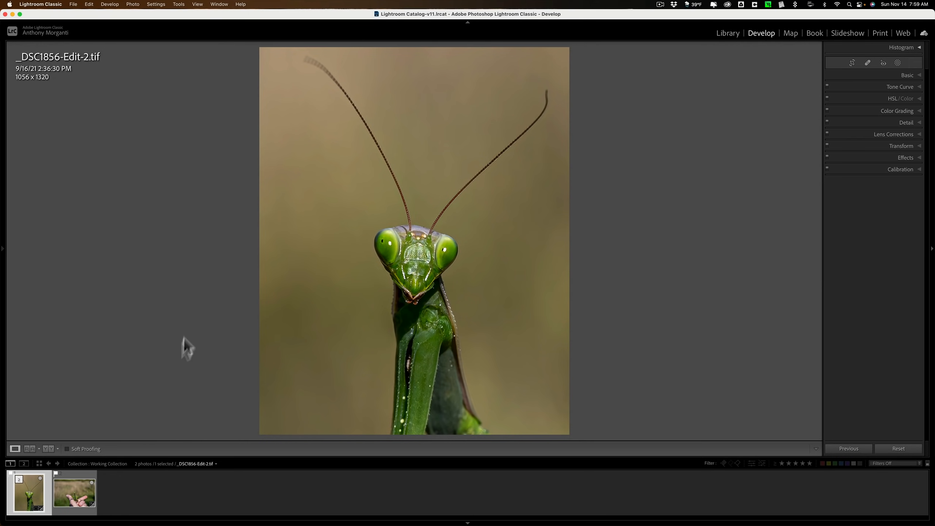
mouse_move(100, 441)
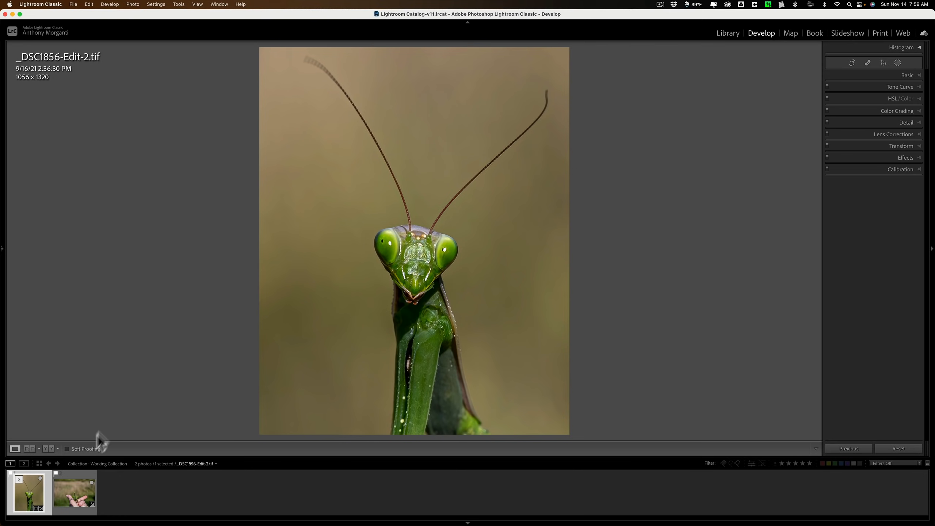
Switch to the original NEF, then view and exit the close-up TIF's crop overlay
click(73, 493)
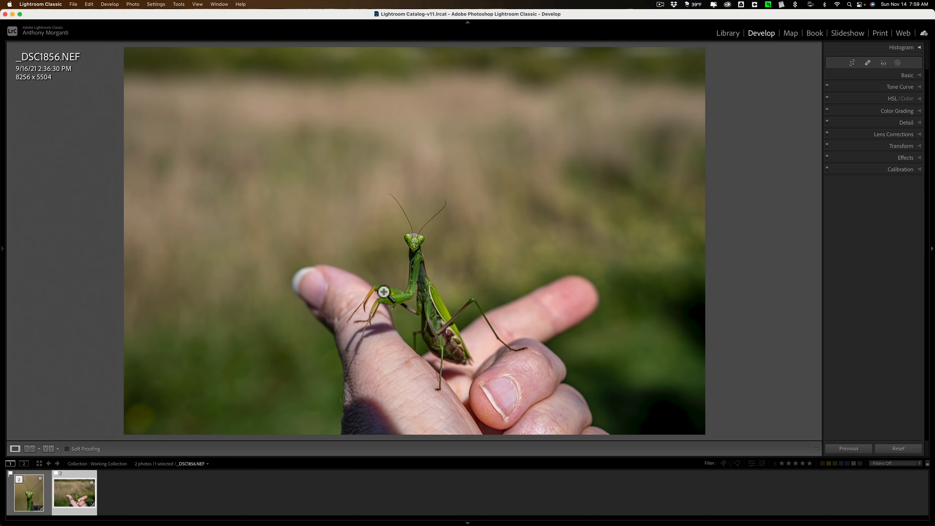
mouse_move(49, 447)
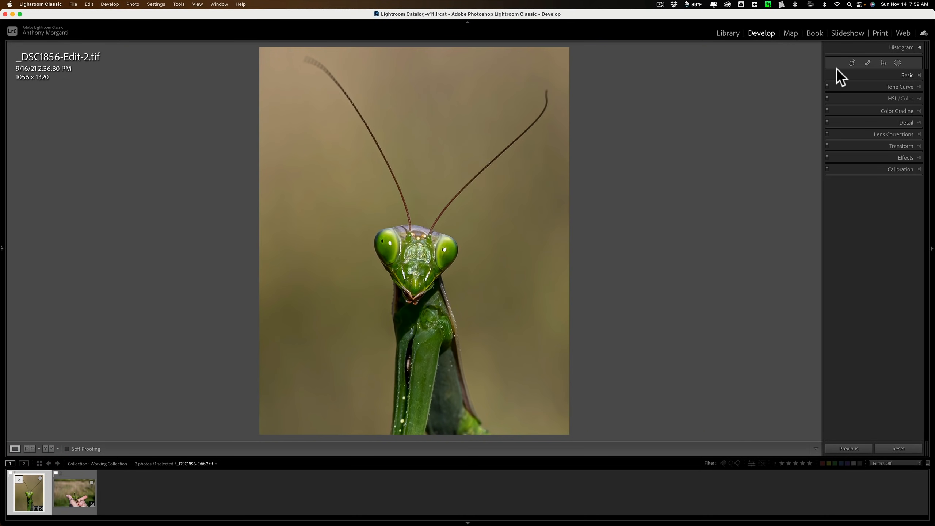
click(852, 62)
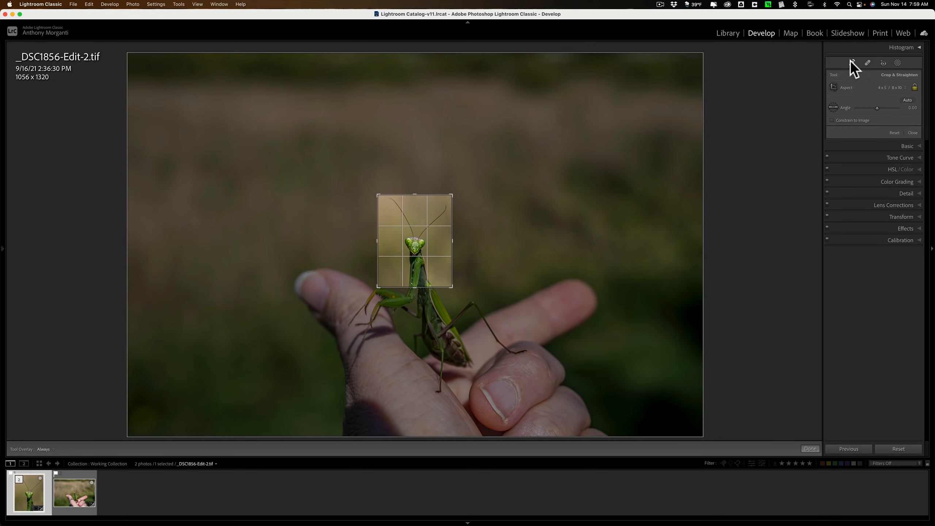
click(809, 448)
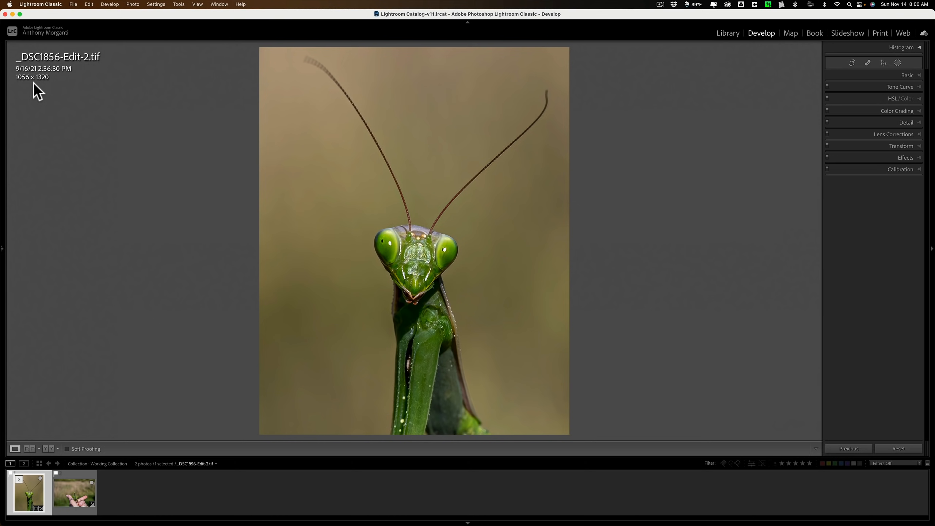
mouse_move(79, 449)
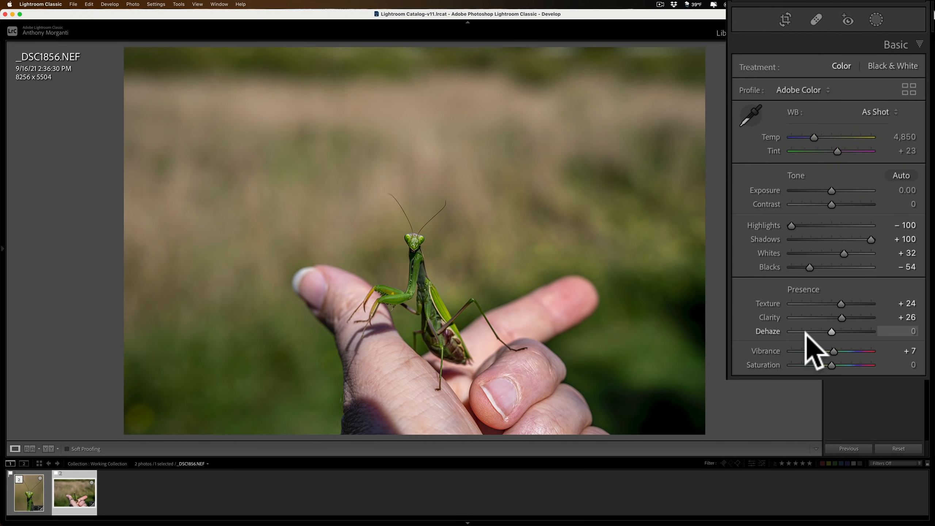
Collapse the NEF's Basic adjustment panel
click(906, 75)
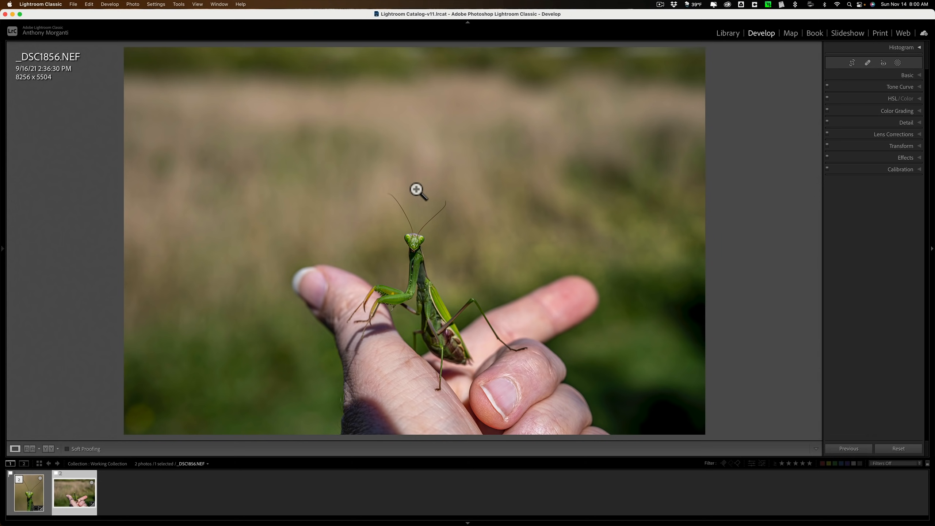
mouse_move(415, 196)
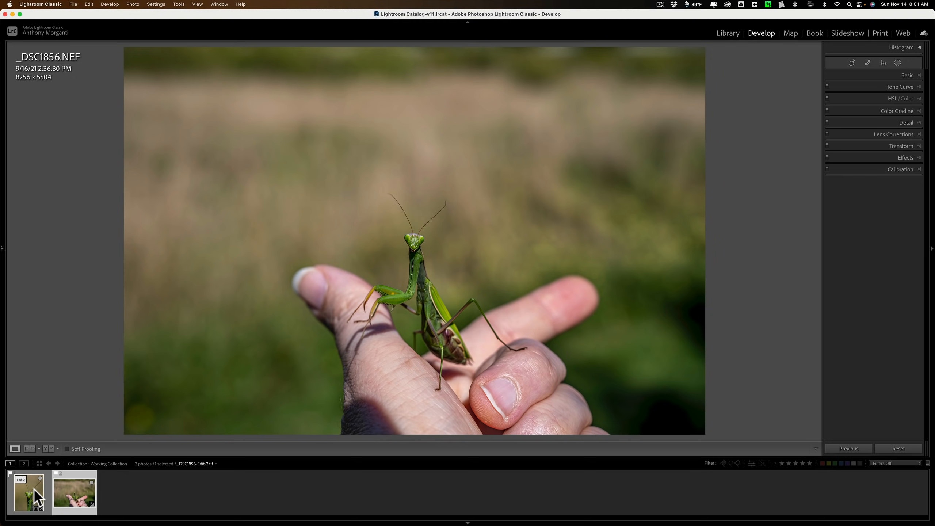
Reselect the cropped TIF, view its crop, and open then collapse its Basic settings
click(27, 492)
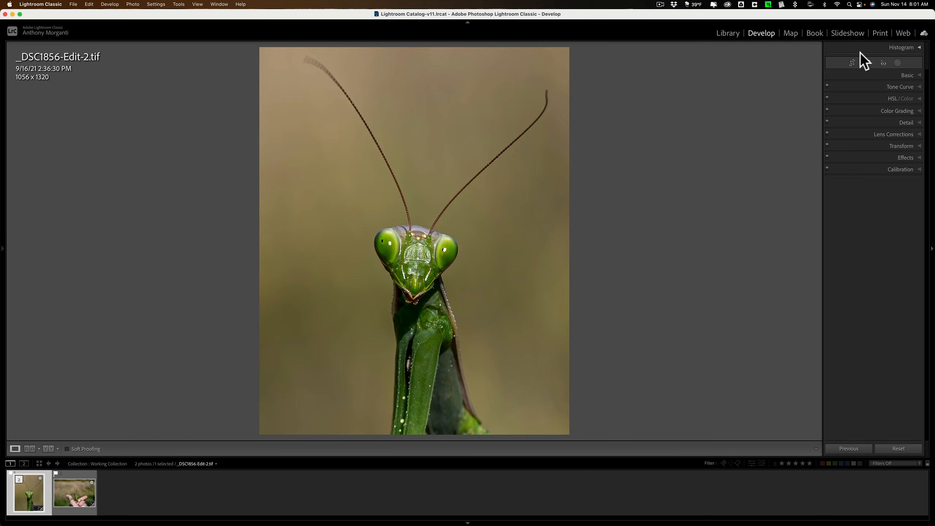
click(852, 63)
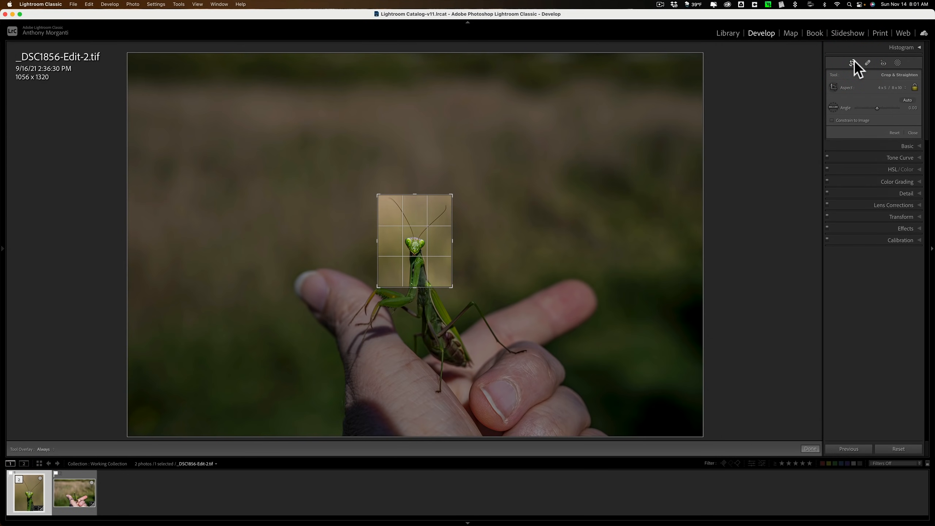
mouse_move(852, 64)
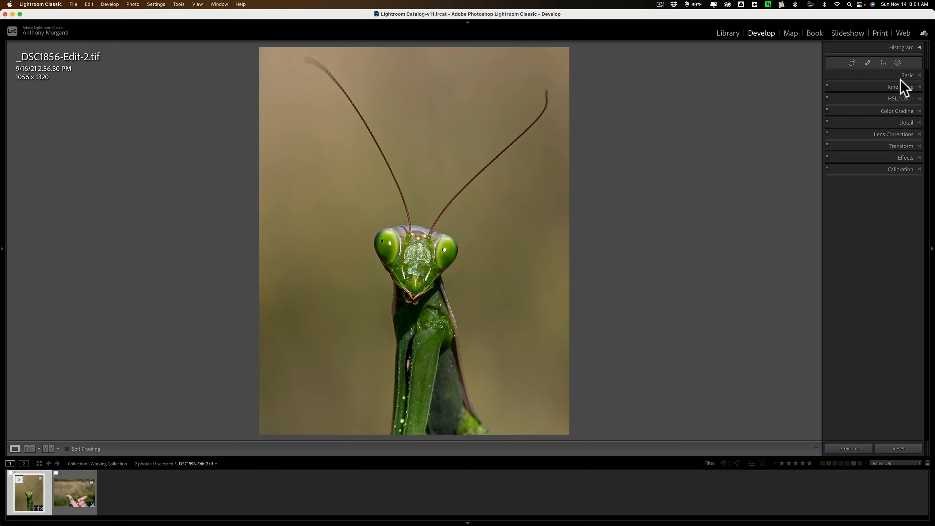
click(906, 74)
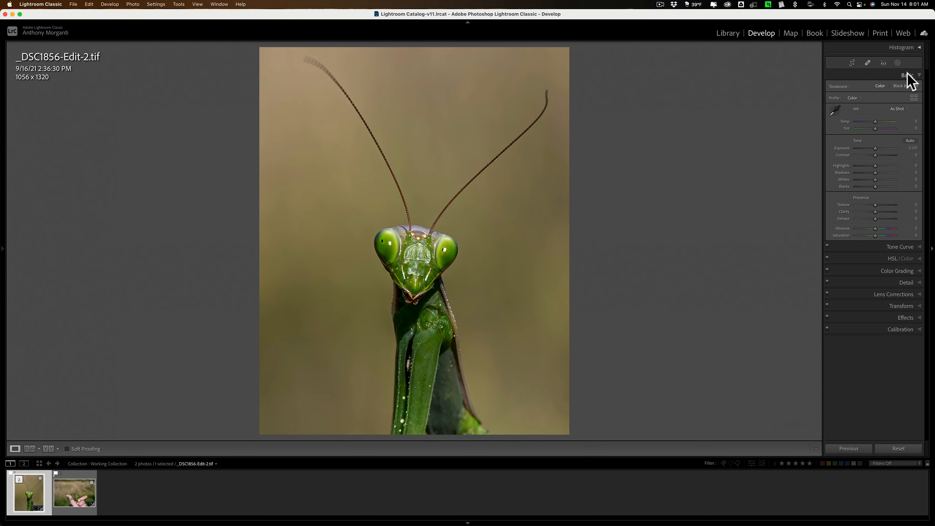
click(907, 75)
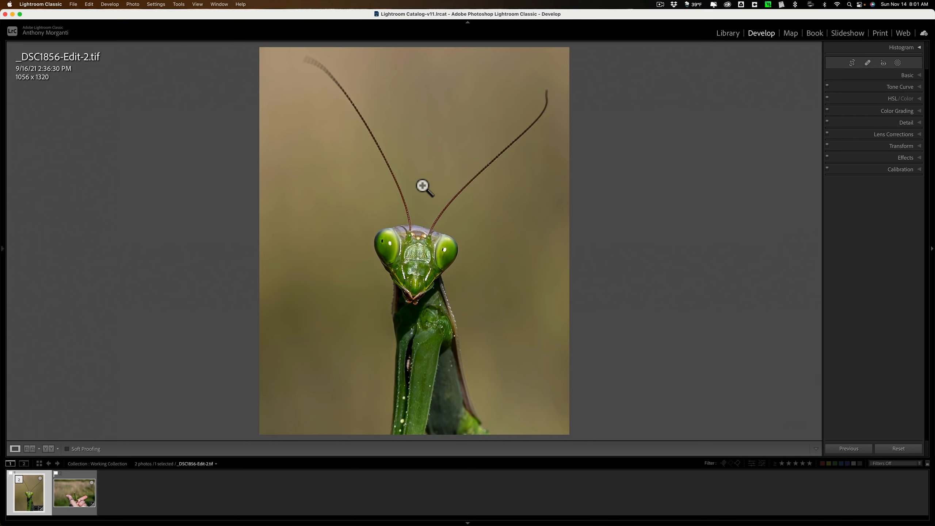
mouse_move(412, 130)
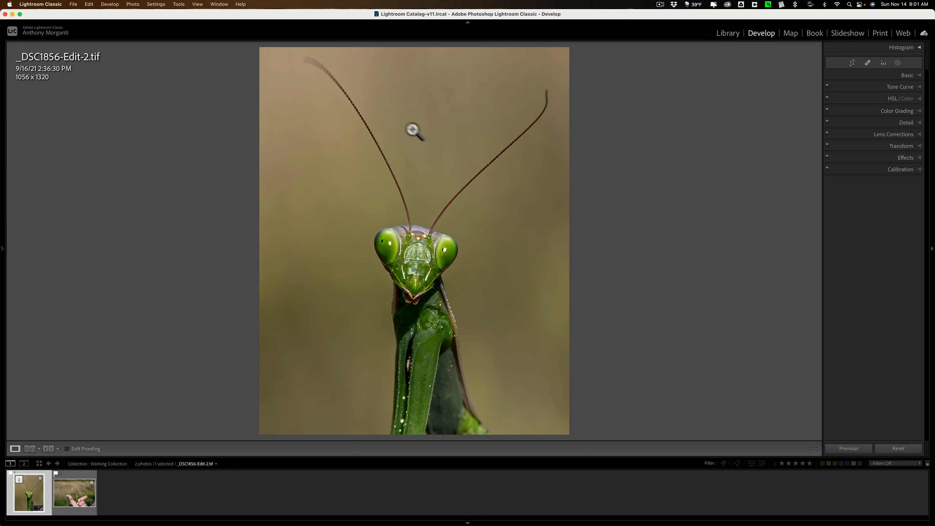
Send the close-up to Topaz Gigapixel AI from the photo's Edit In menu
right_click(413, 130)
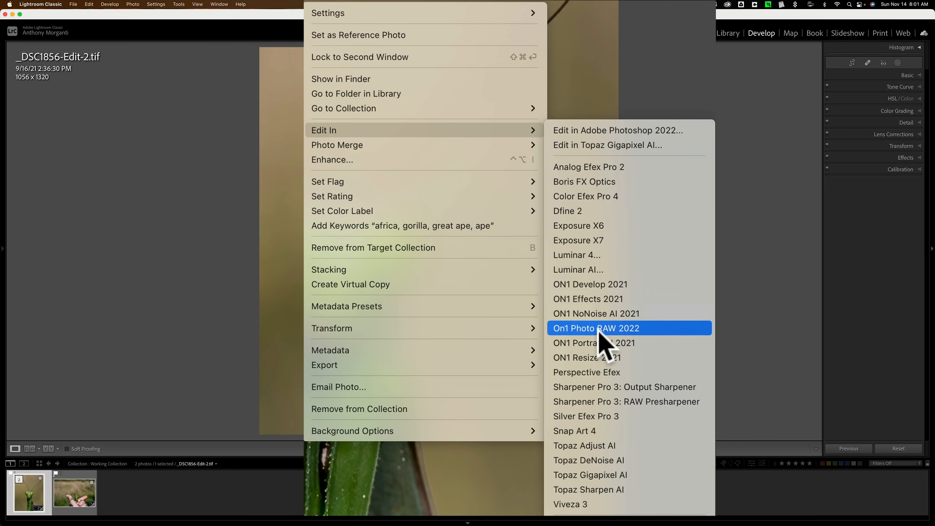
click(596, 328)
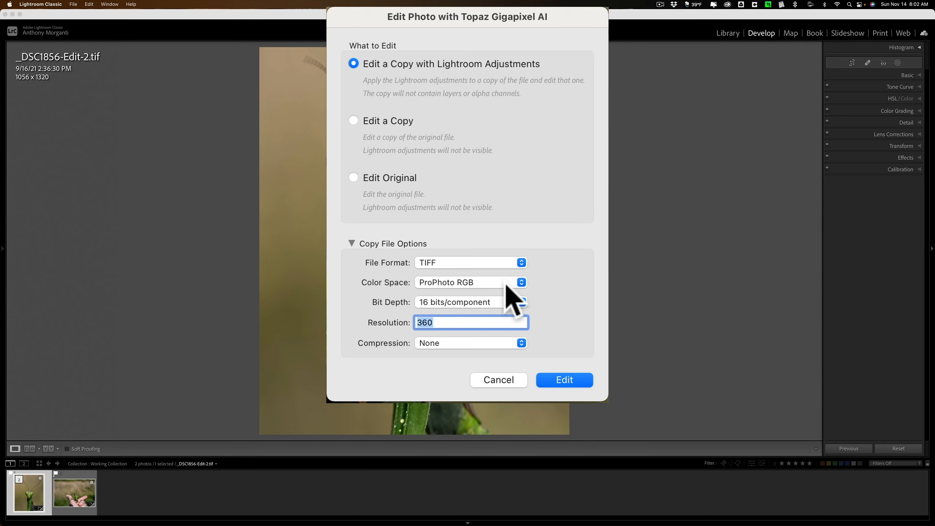
mouse_move(440, 140)
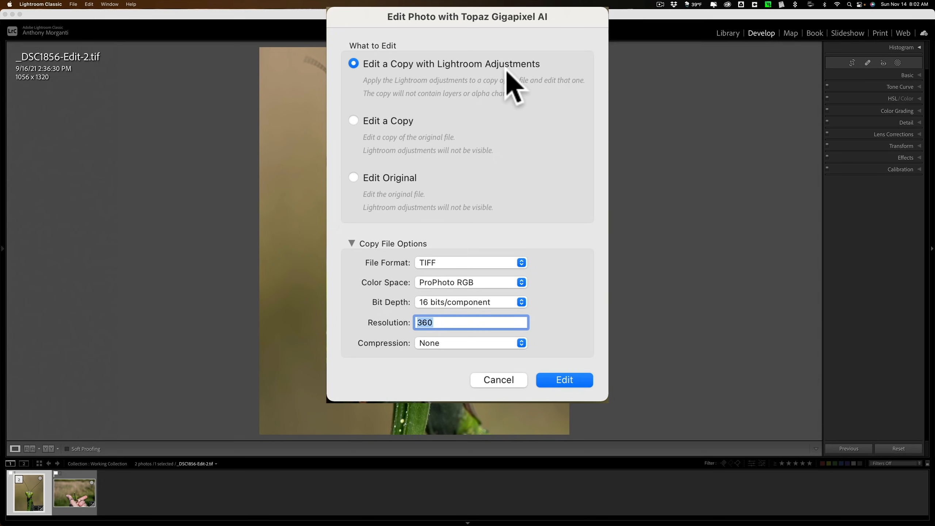
mouse_move(522, 96)
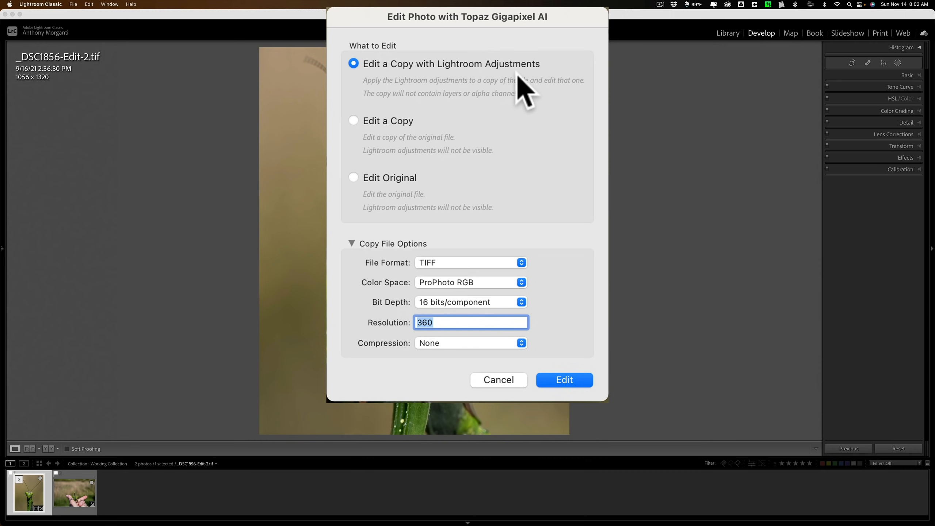
mouse_move(489, 283)
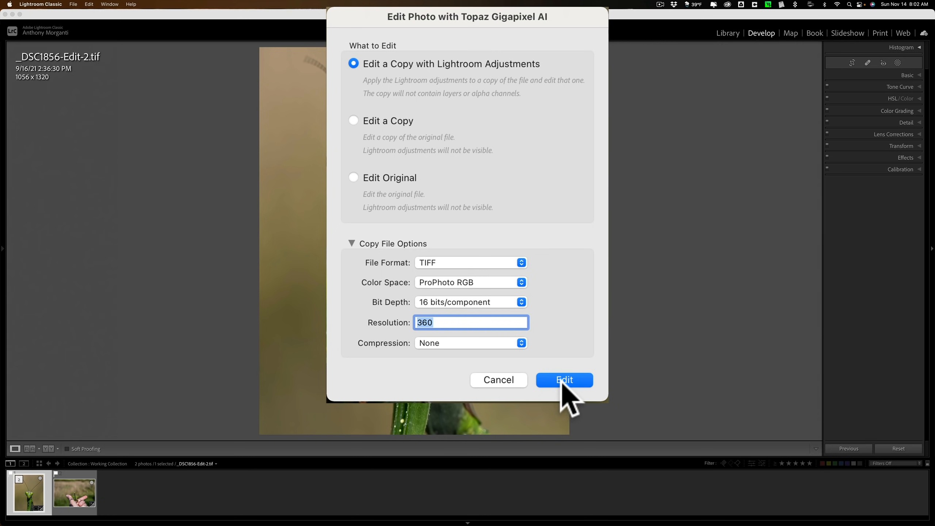
Confirm the edit copy and try the Very Compressed model at 4x scale
click(562, 380)
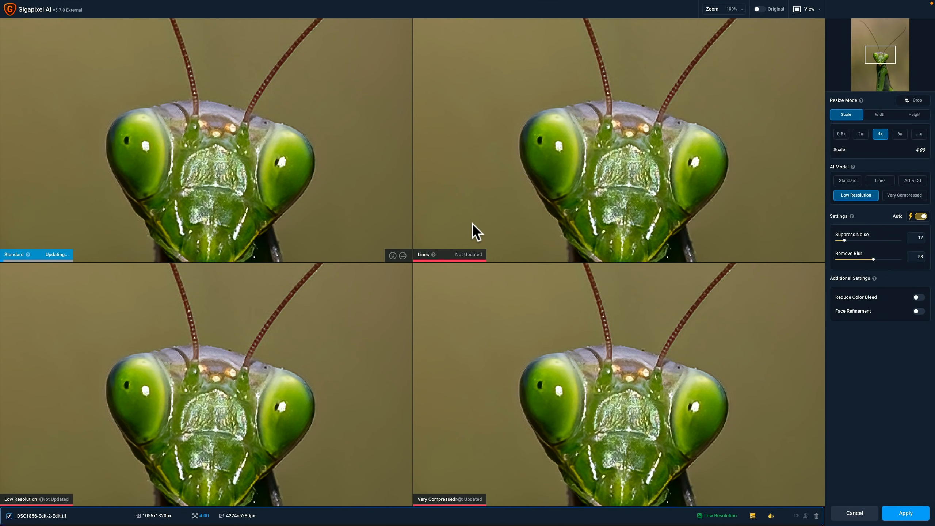
click(880, 180)
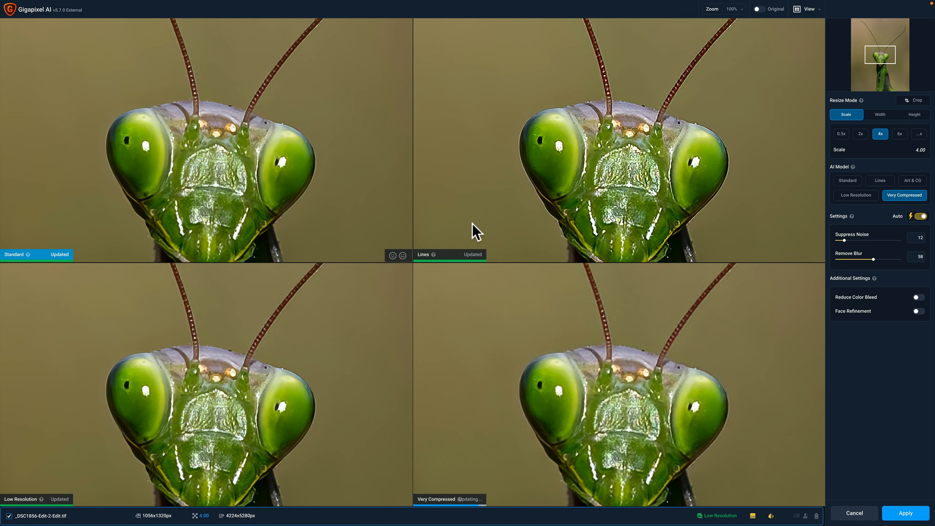
click(846, 181)
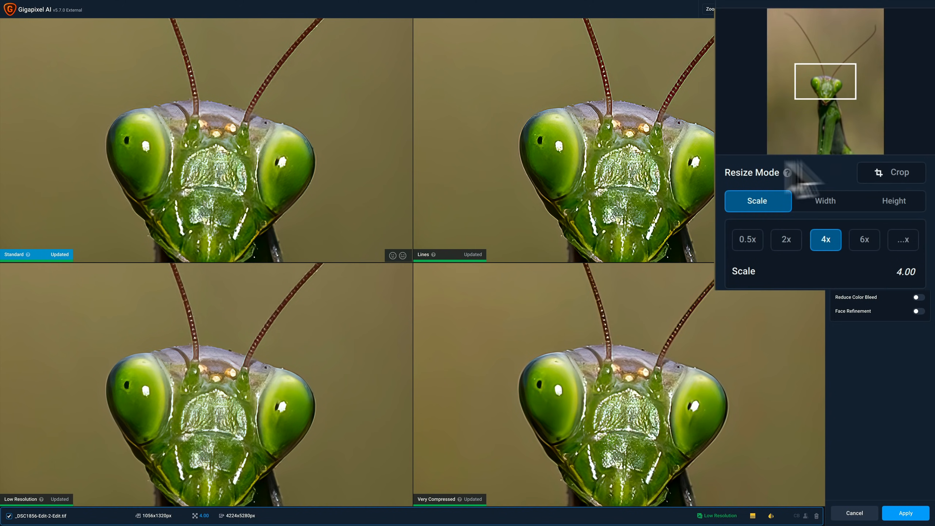
Cancel cropping so the full mantis image stays at 4x with Standard
click(891, 173)
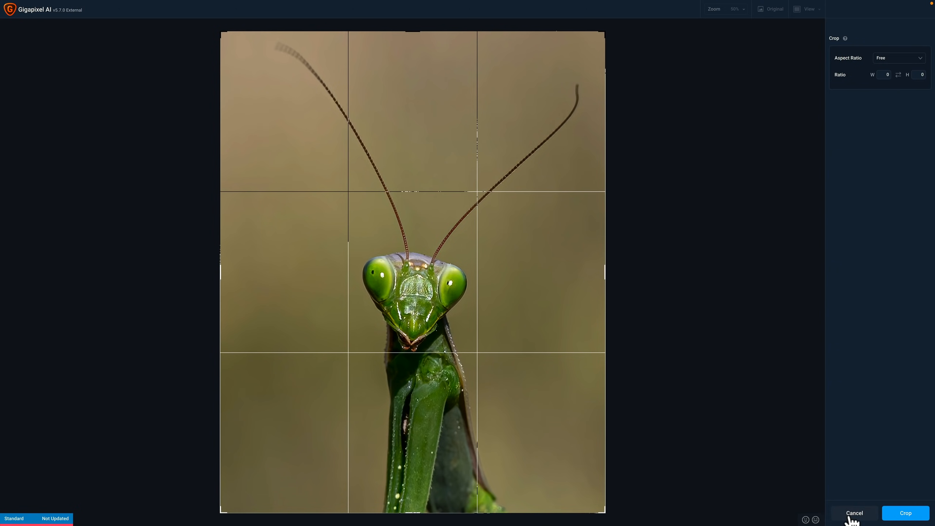
click(853, 513)
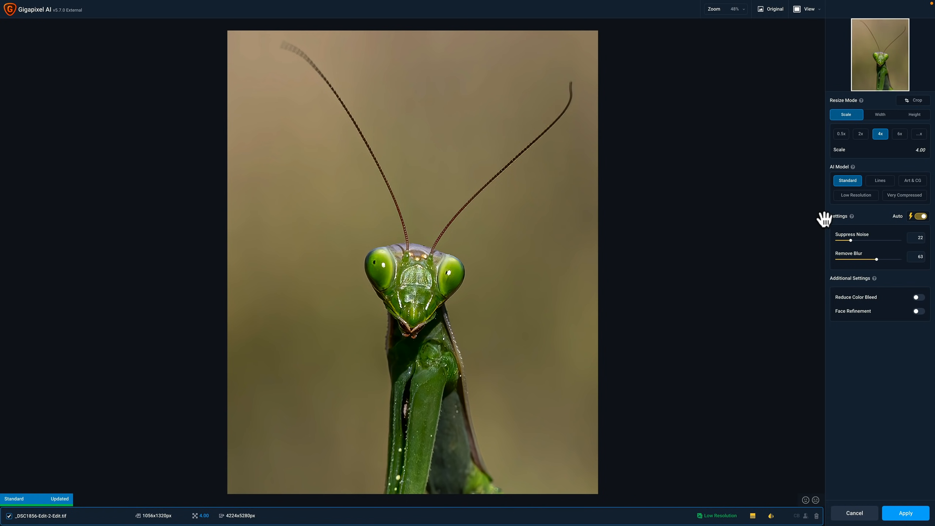
mouse_move(747, 126)
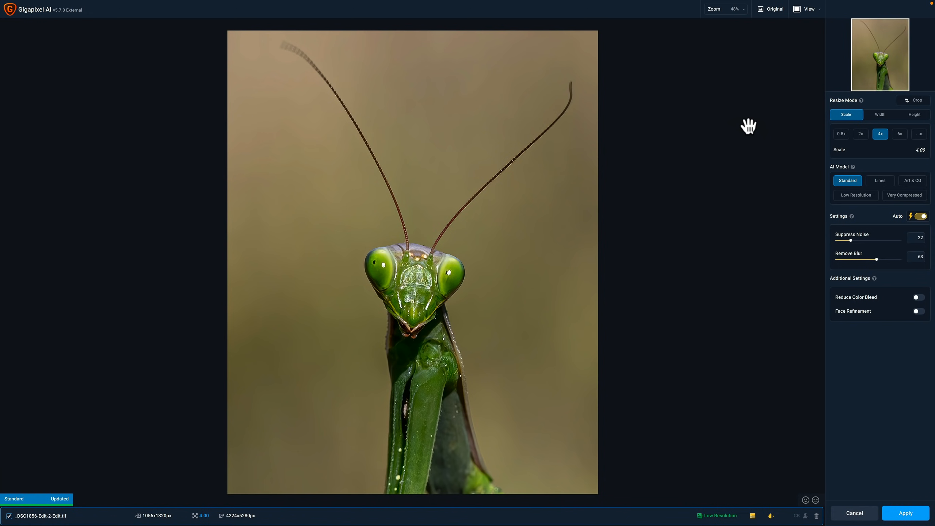
mouse_move(723, 118)
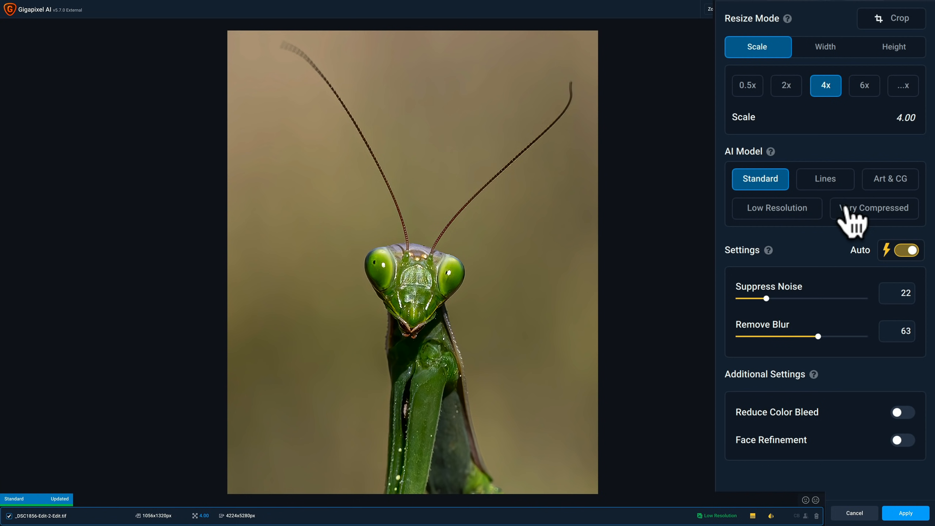
mouse_move(849, 223)
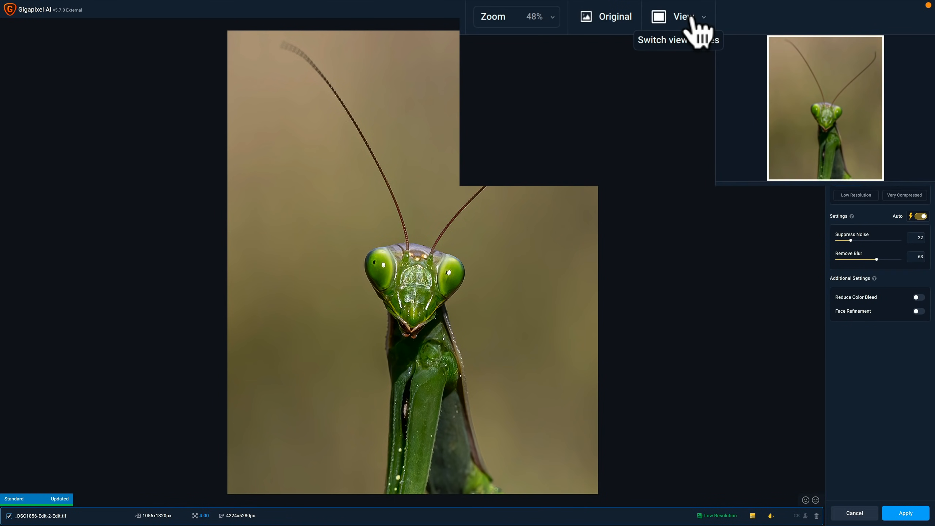
Turn on Comparison View and render Lines, Low Resolution and Very Compressed previews, reselecting Standard
click(678, 16)
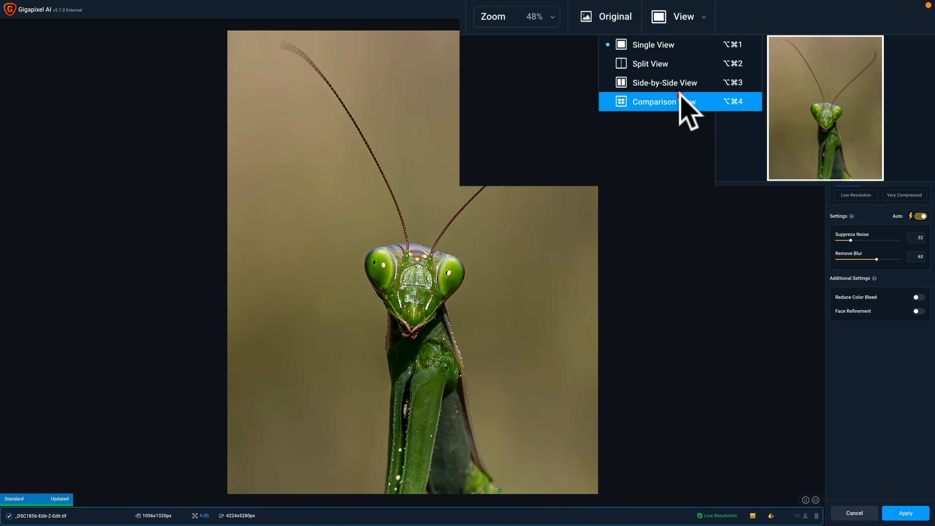
click(661, 102)
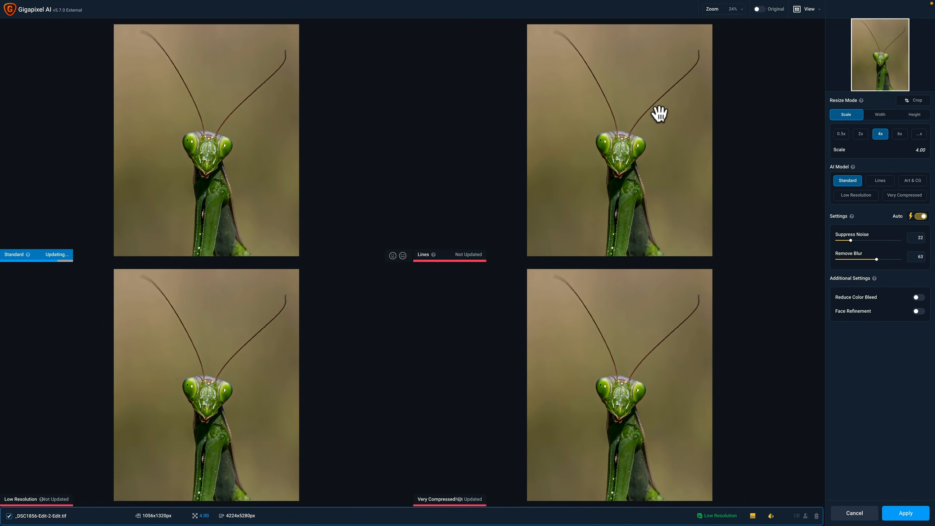
click(879, 180)
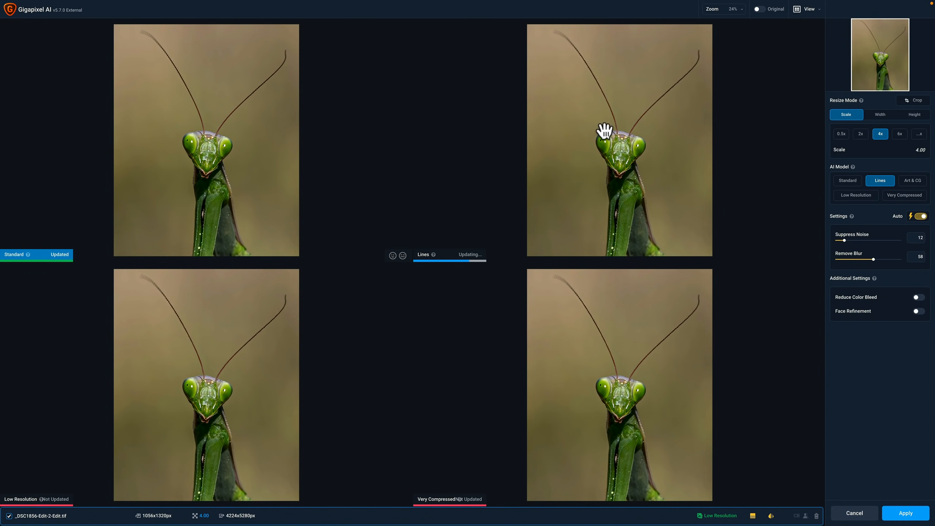
click(855, 195)
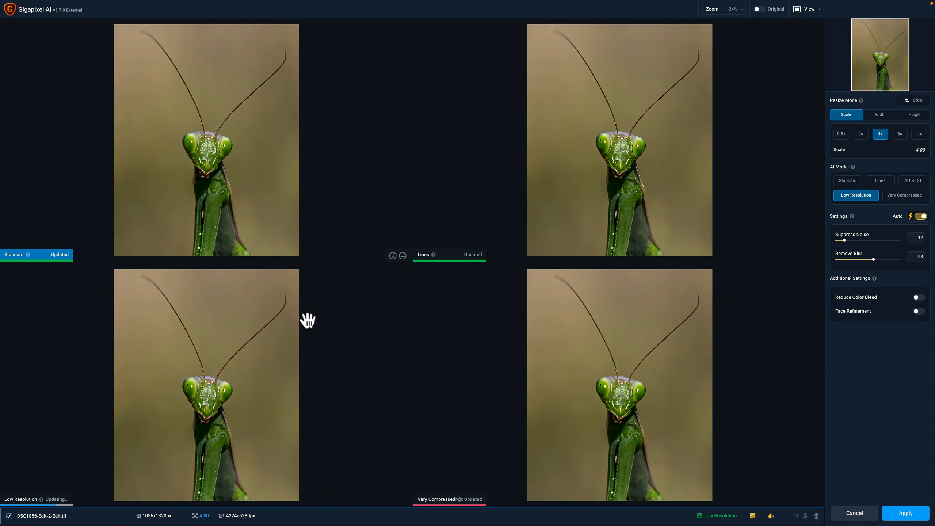
click(903, 195)
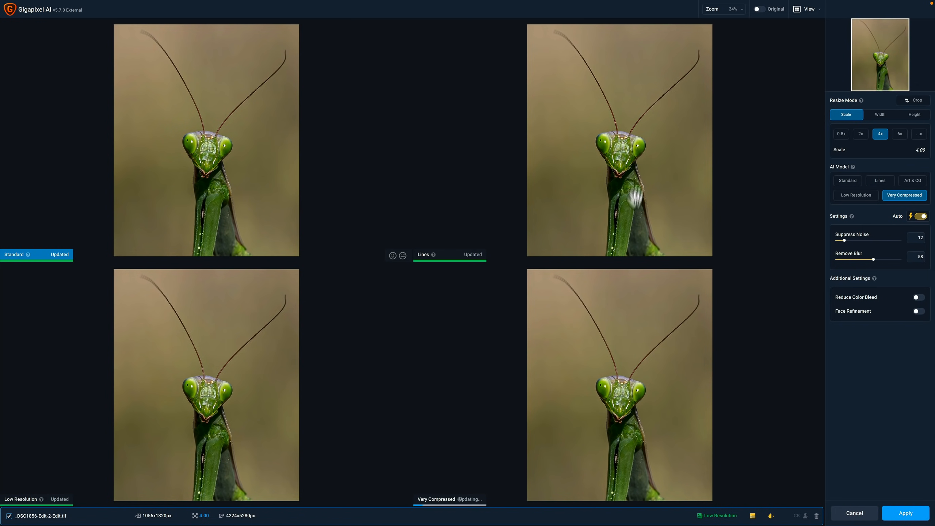
mouse_move(743, 18)
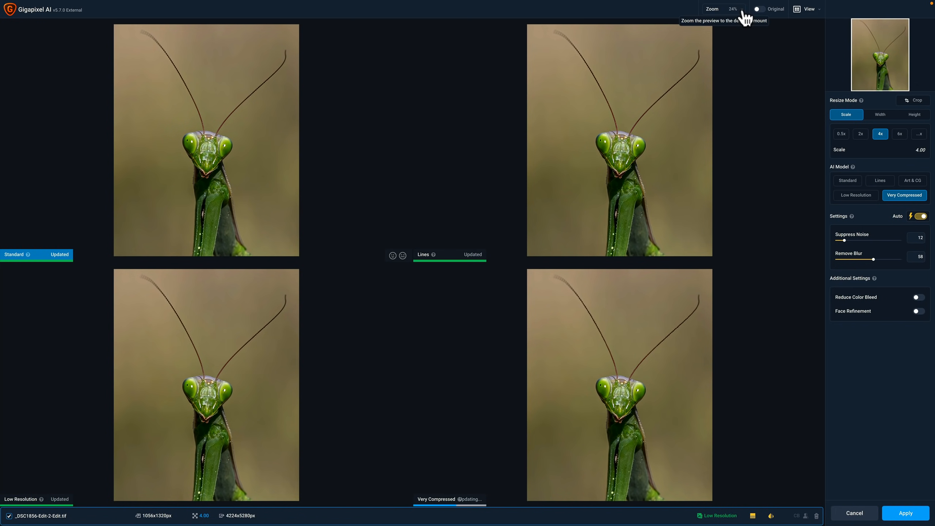
click(846, 181)
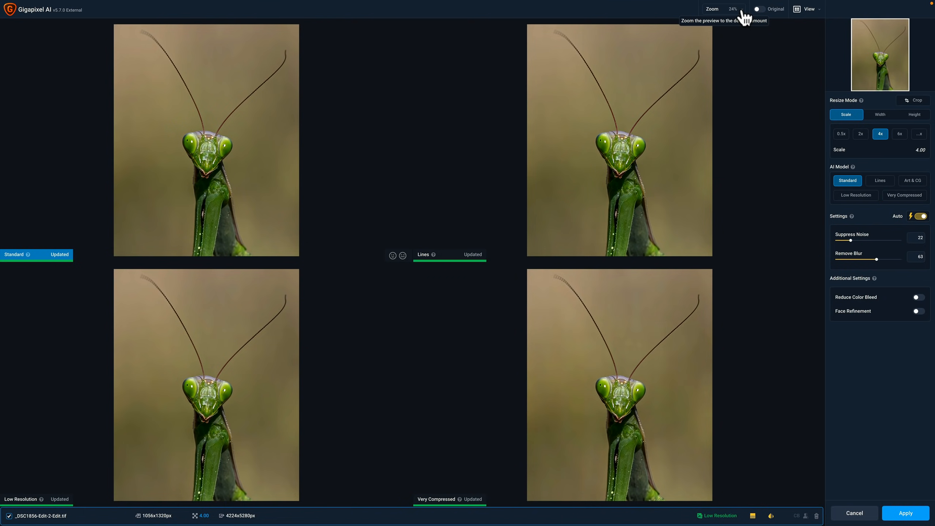
Zoom previews to 50%, re-render Low Resolution and Very Compressed, then reselect Standard
click(733, 8)
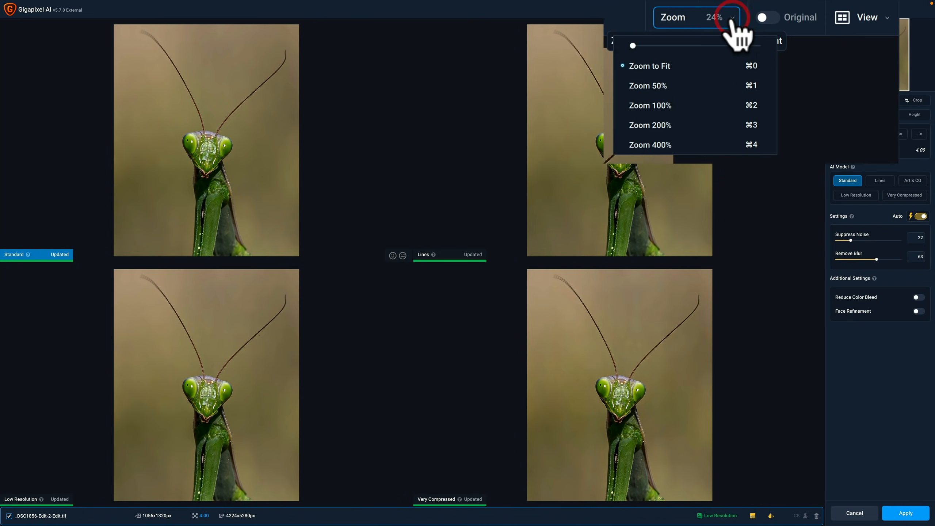
click(646, 85)
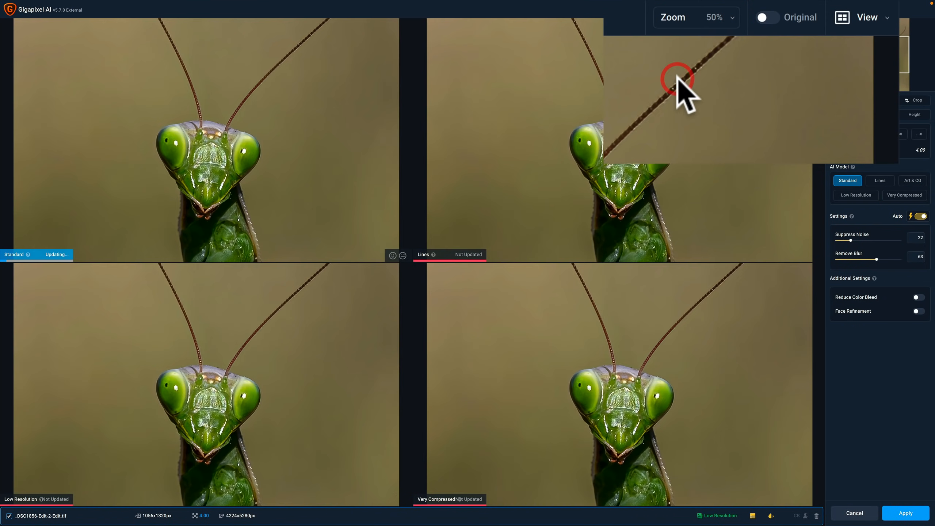
click(879, 181)
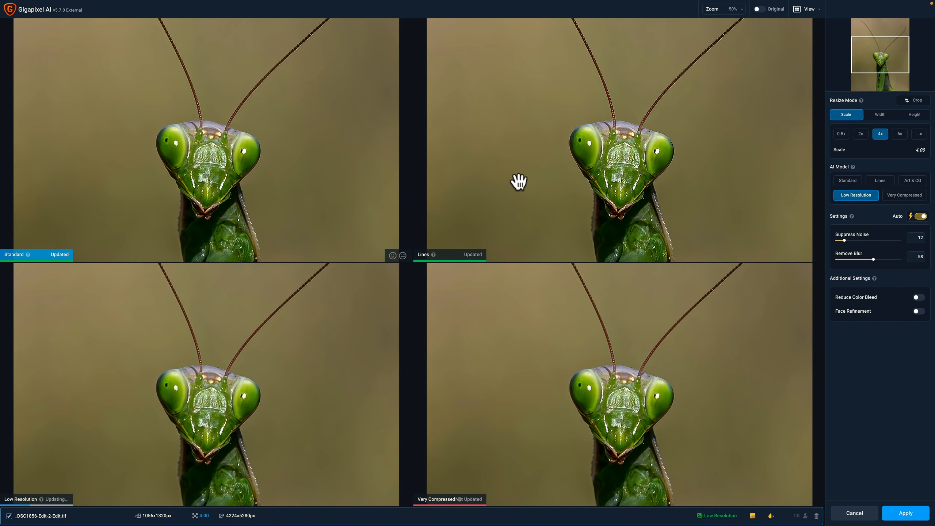
click(904, 195)
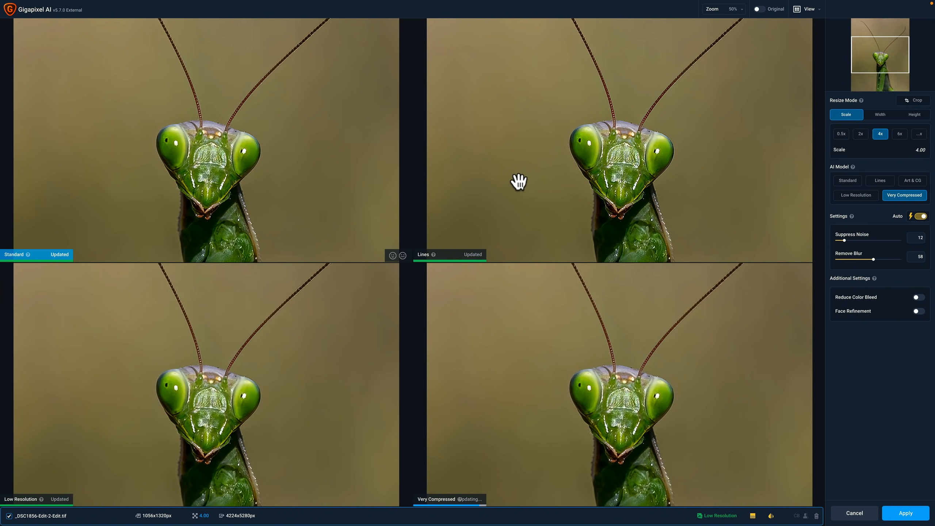
click(846, 180)
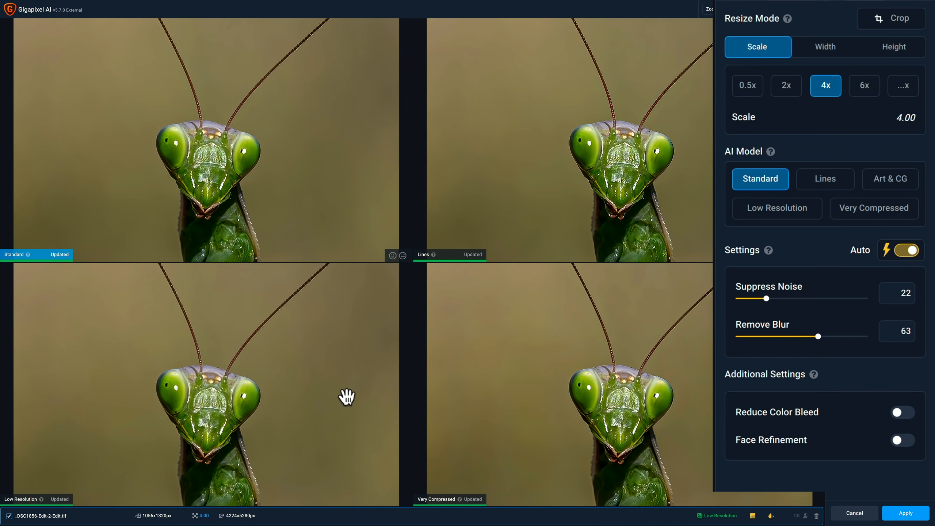
mouse_move(778, 140)
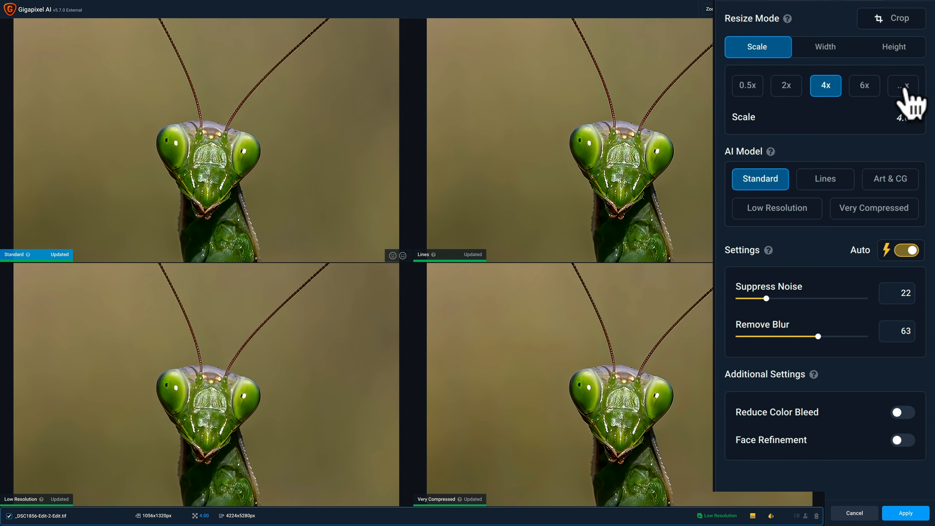
Preview a 6x scale, select the Lines model, then return to 4x
click(902, 85)
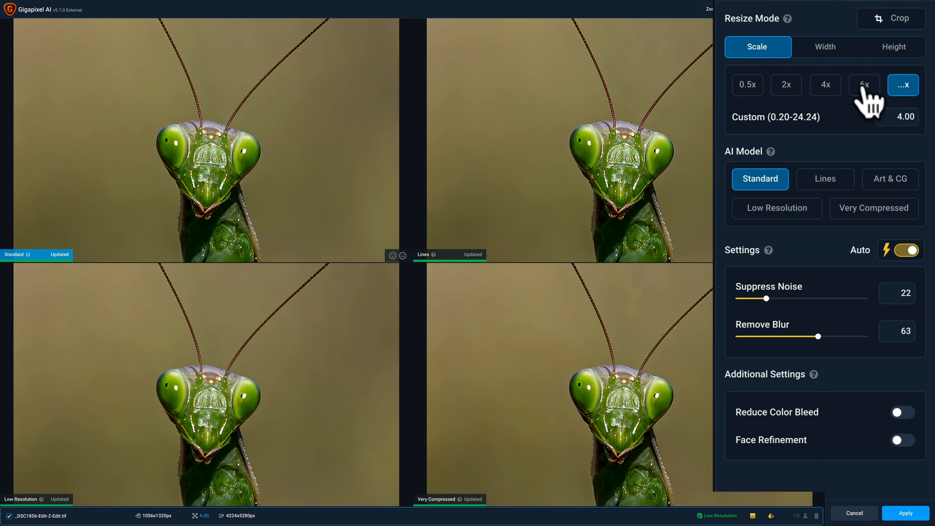
mouse_move(868, 107)
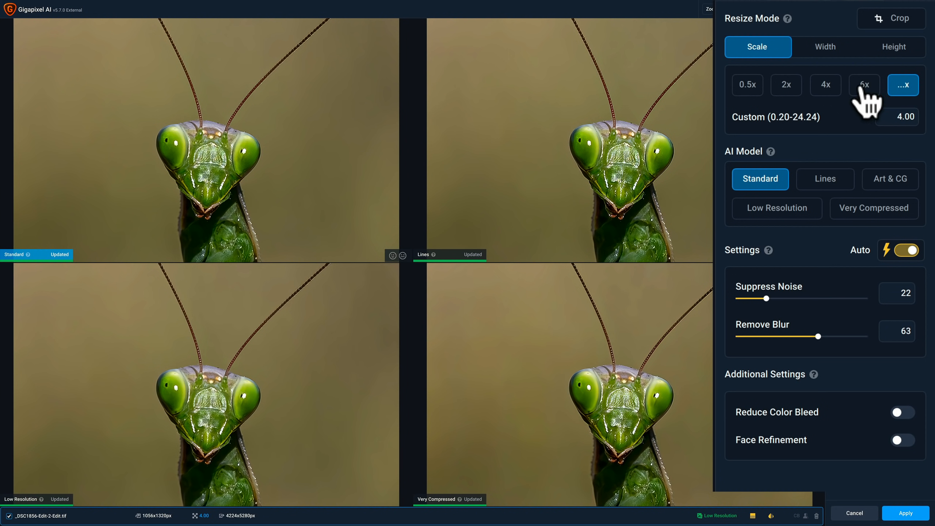
click(863, 85)
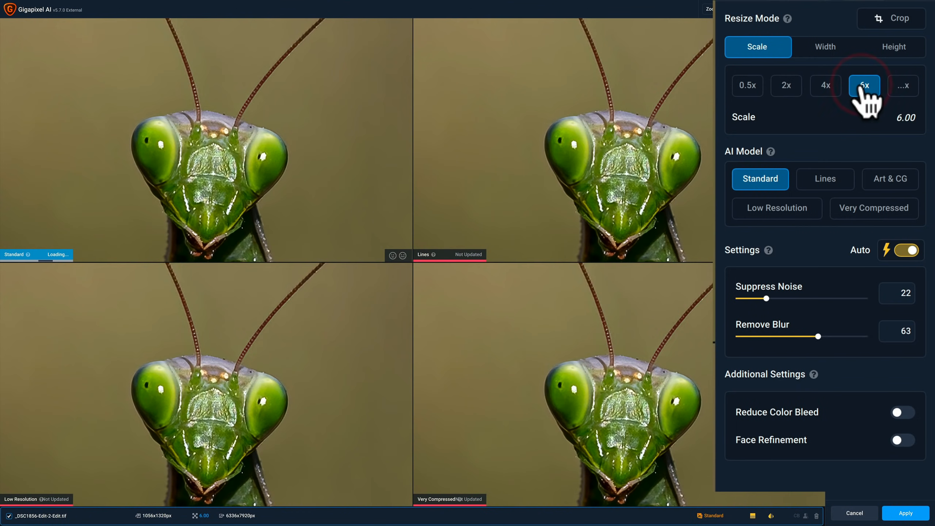
click(825, 179)
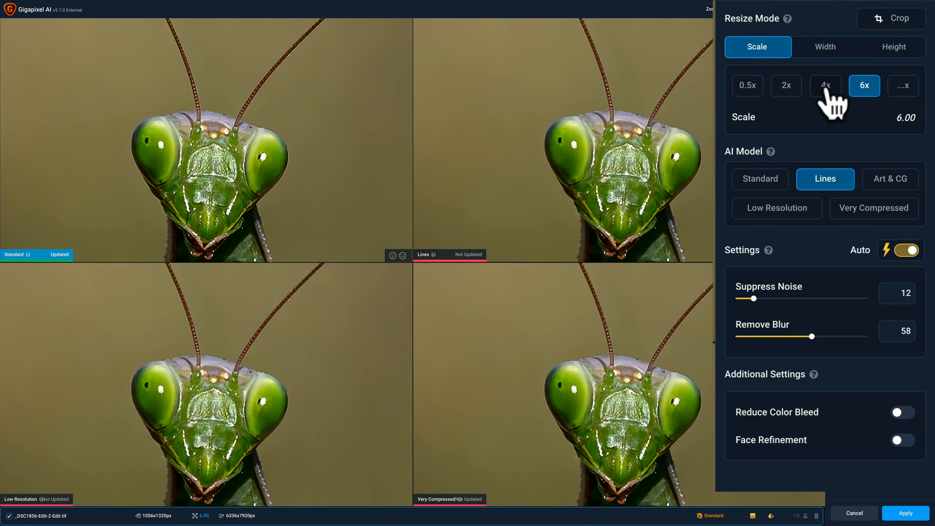
click(825, 85)
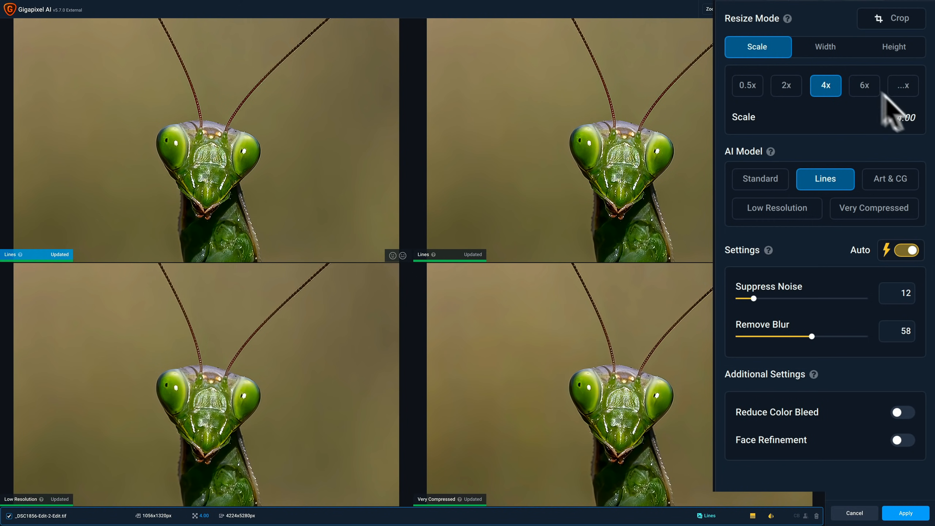
Check Width and Height resize modes at 4224x5280, then switch back to Scale 4.00
click(825, 46)
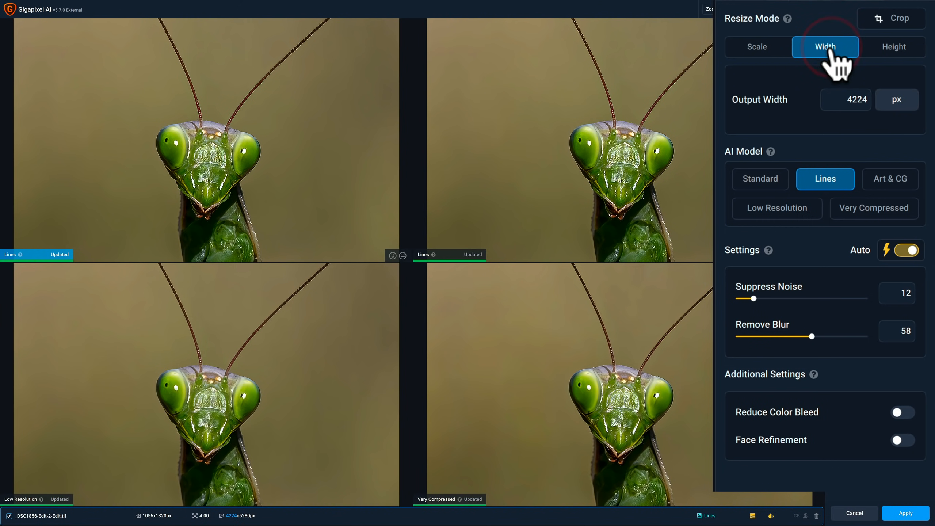
click(825, 47)
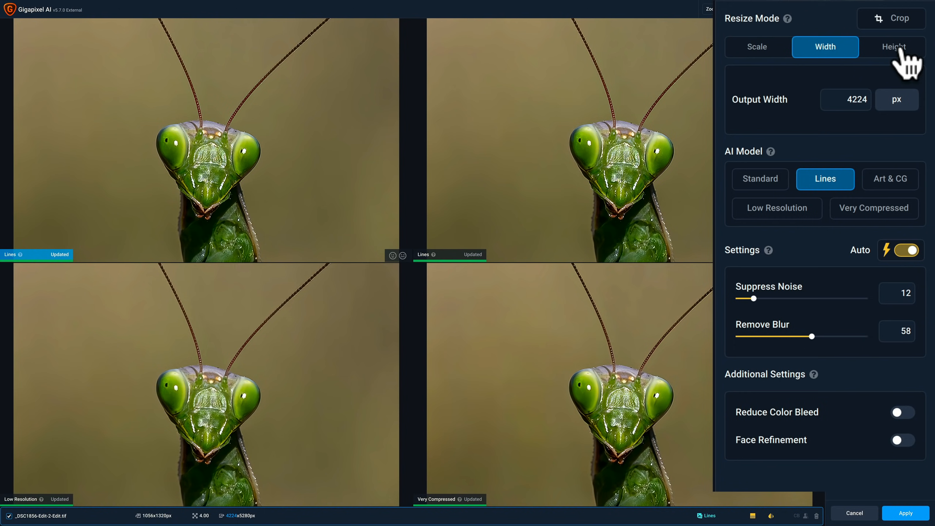
click(891, 46)
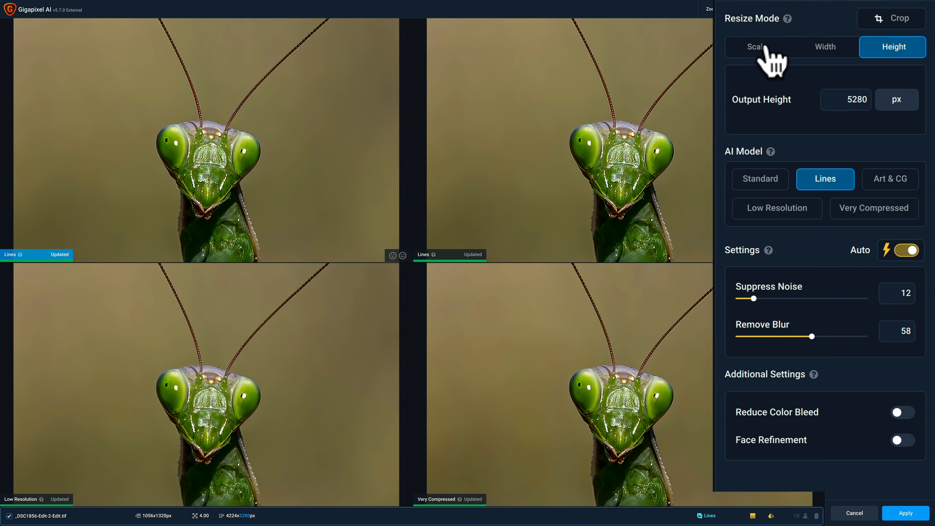
click(757, 47)
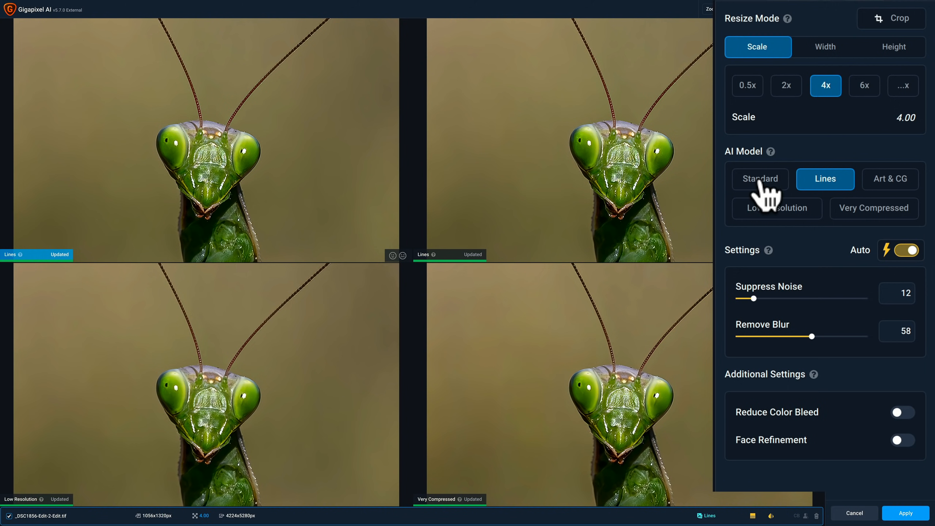
Cycle the first mantis preview through Standard, Lines and Art & CG, ending on Standard
click(759, 179)
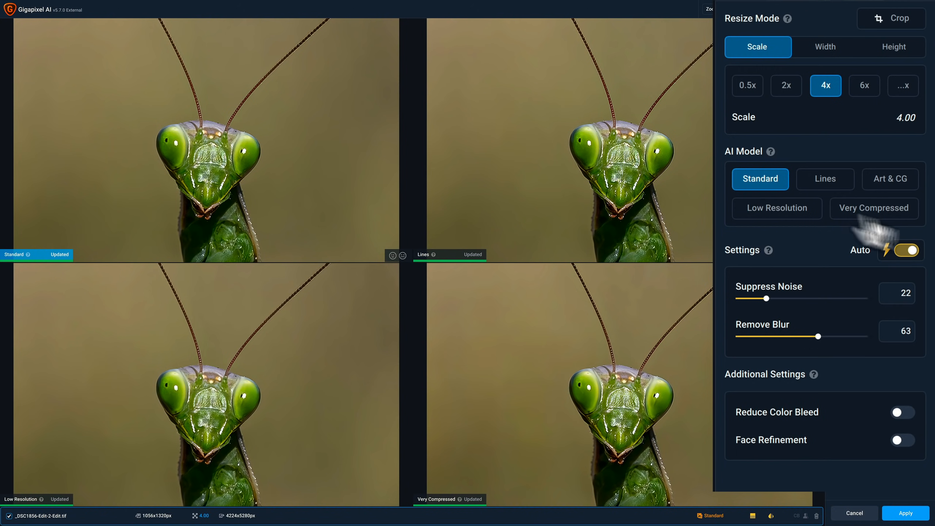
mouse_move(879, 244)
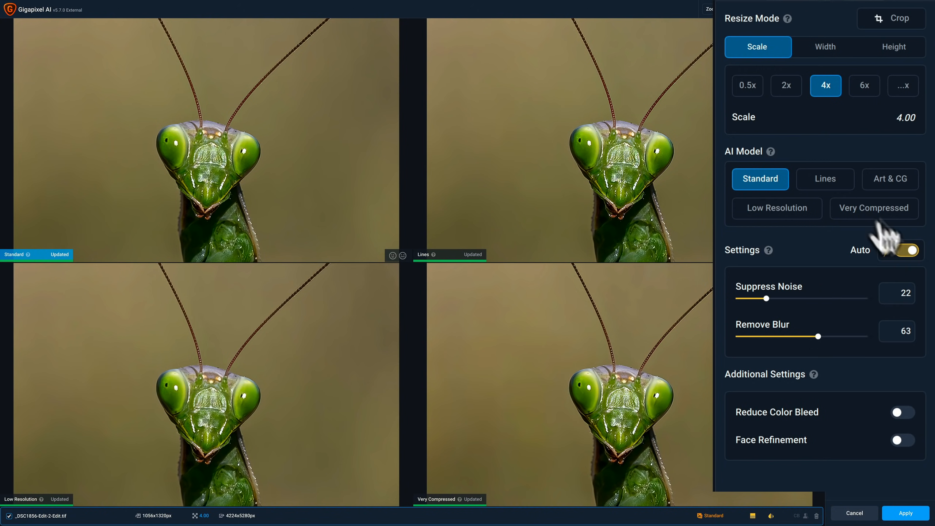
mouse_move(892, 251)
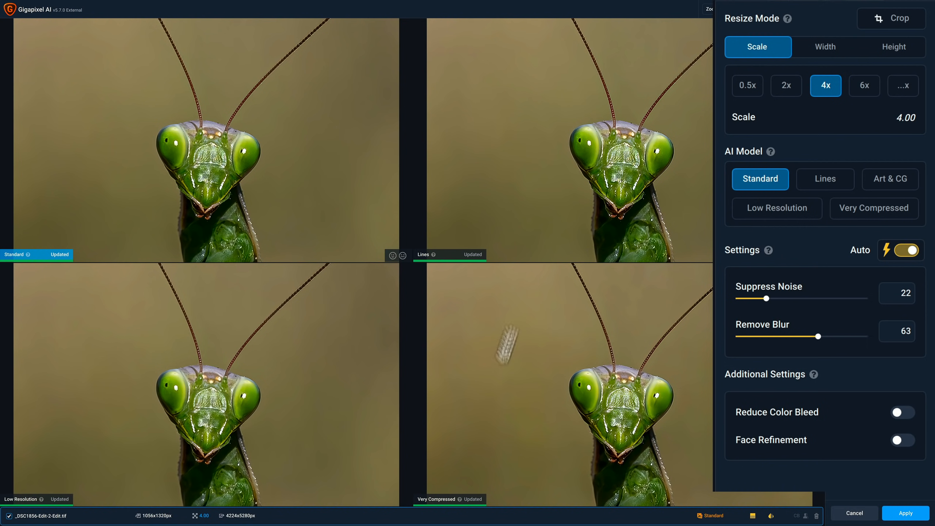
click(825, 179)
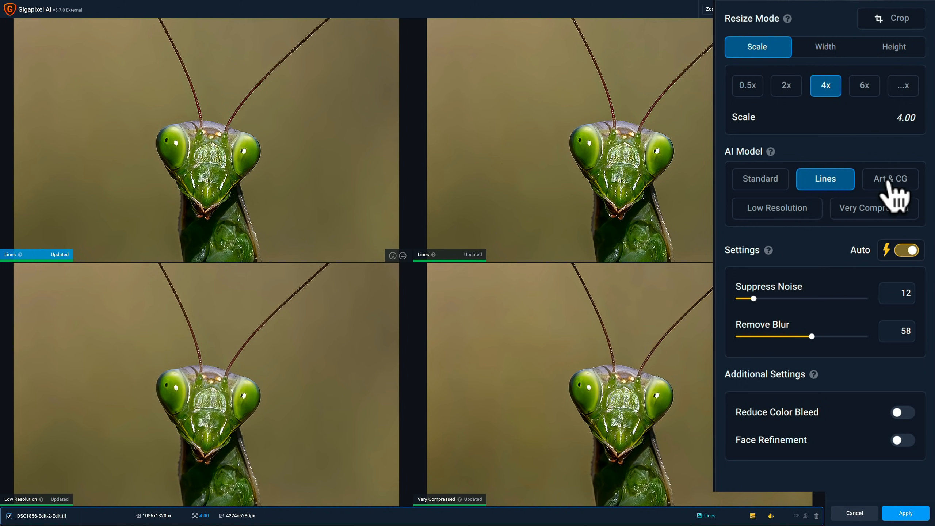
click(890, 179)
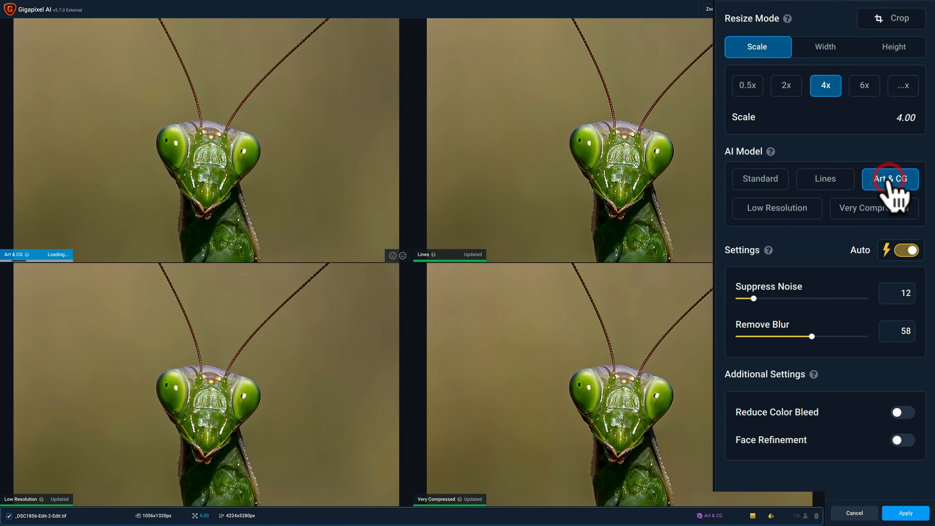
click(889, 179)
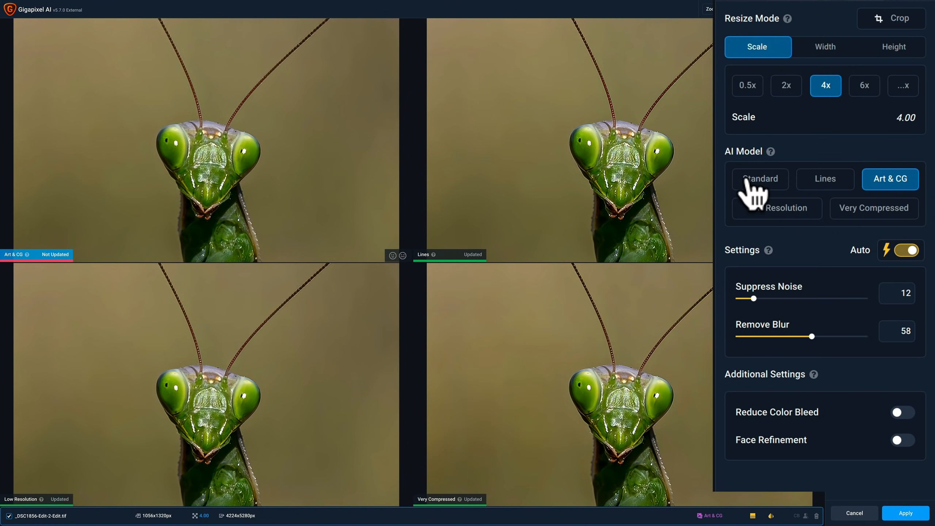
click(759, 179)
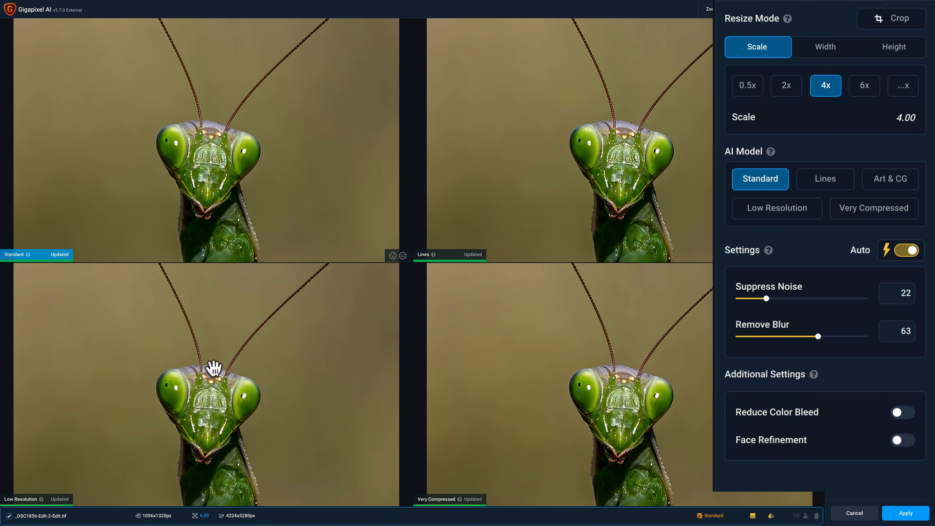
Select the Low Resolution preview, then make the Very Compressed preview the active model
click(776, 208)
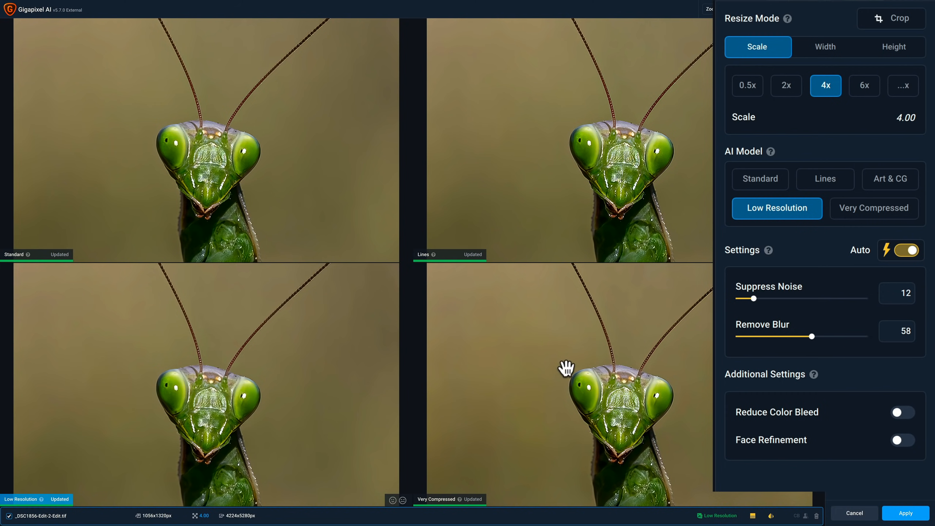
click(873, 209)
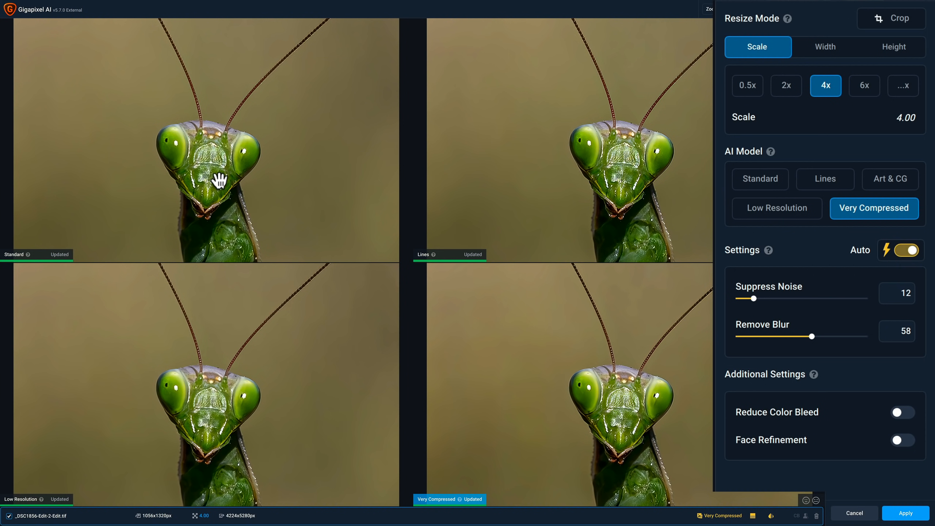
mouse_move(218, 180)
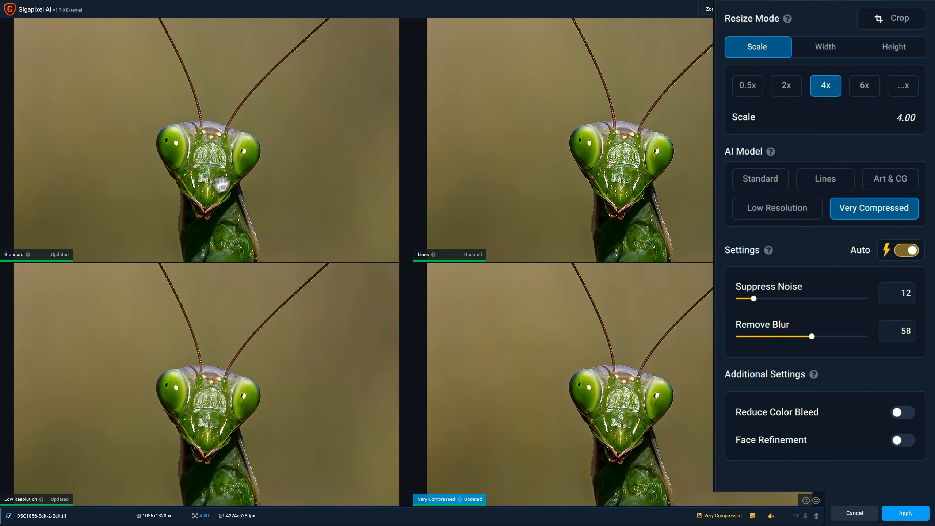
mouse_move(213, 182)
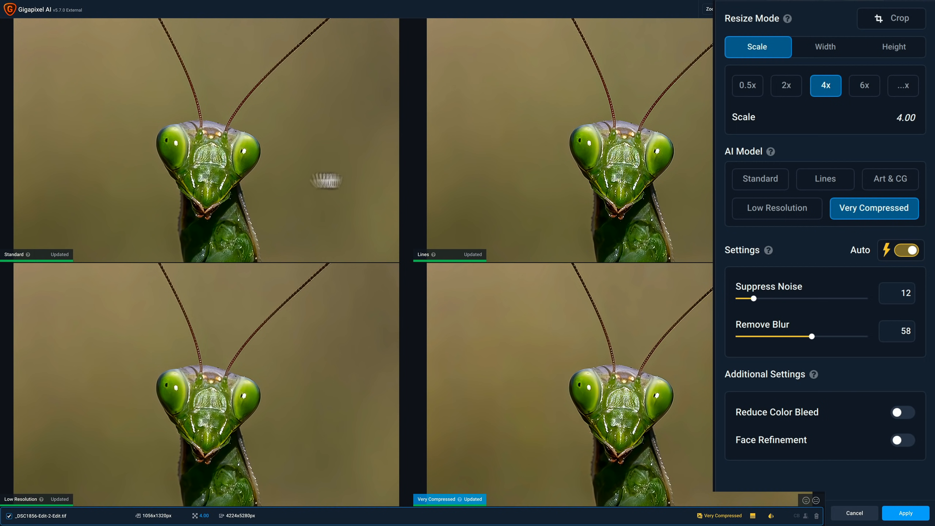
mouse_move(613, 163)
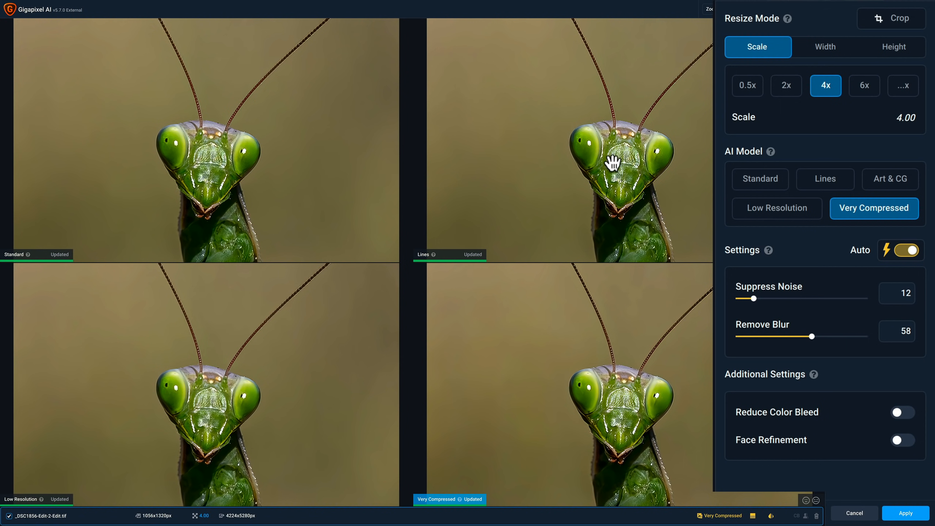
mouse_move(628, 437)
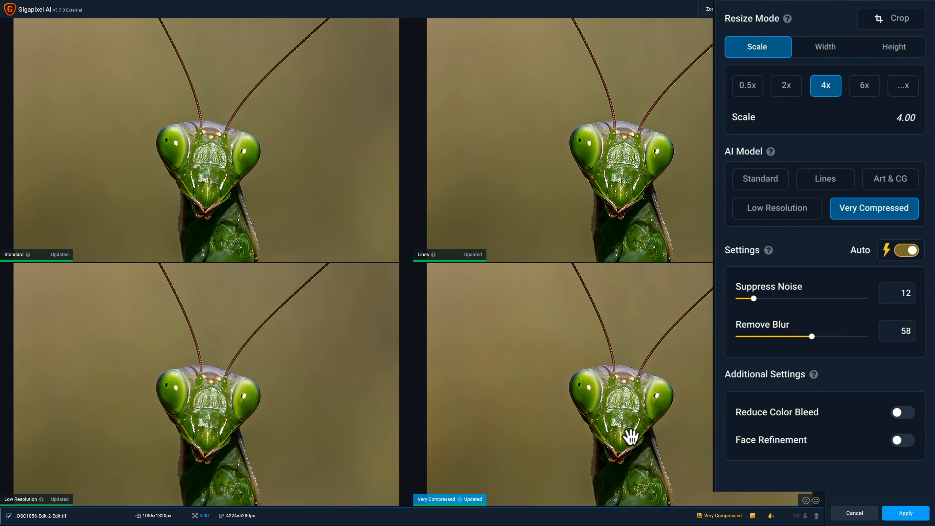
mouse_move(617, 432)
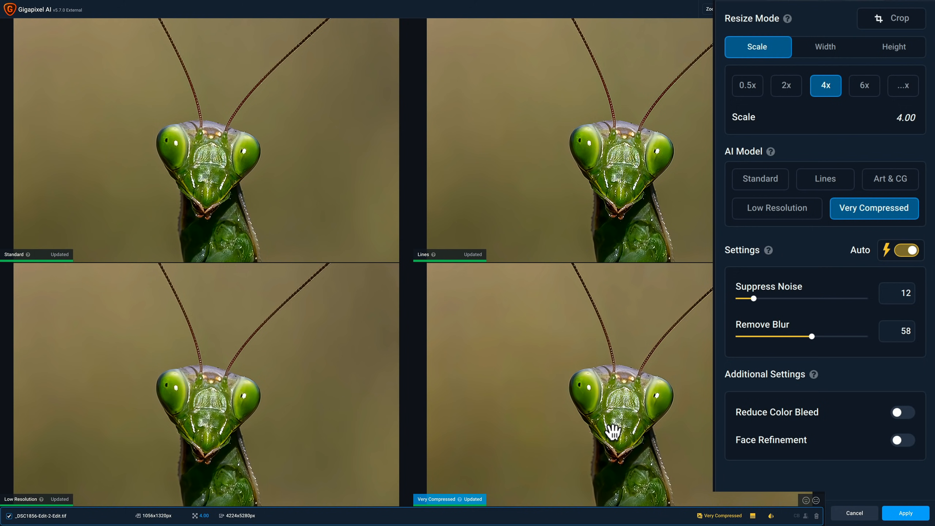
mouse_move(663, 360)
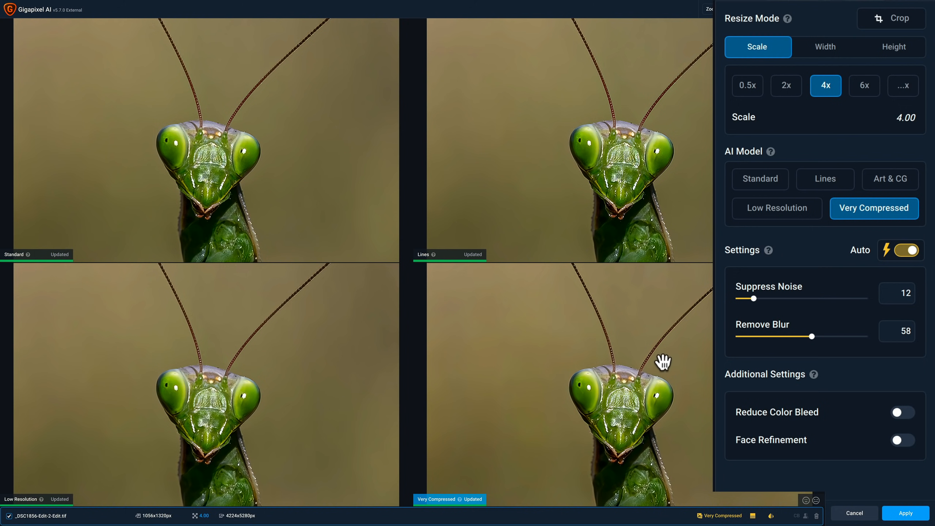
mouse_move(661, 216)
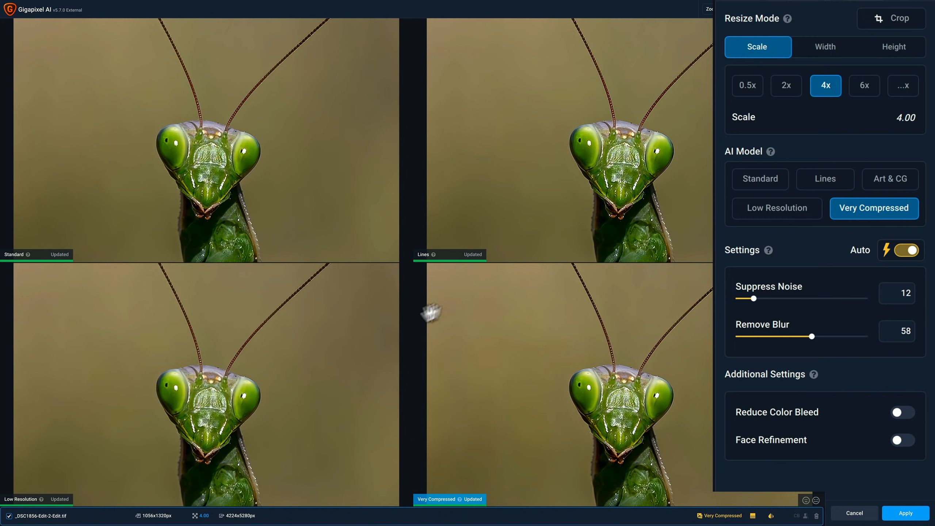
Select the top-right Lines preview and switch it to the Art & CG model
click(824, 179)
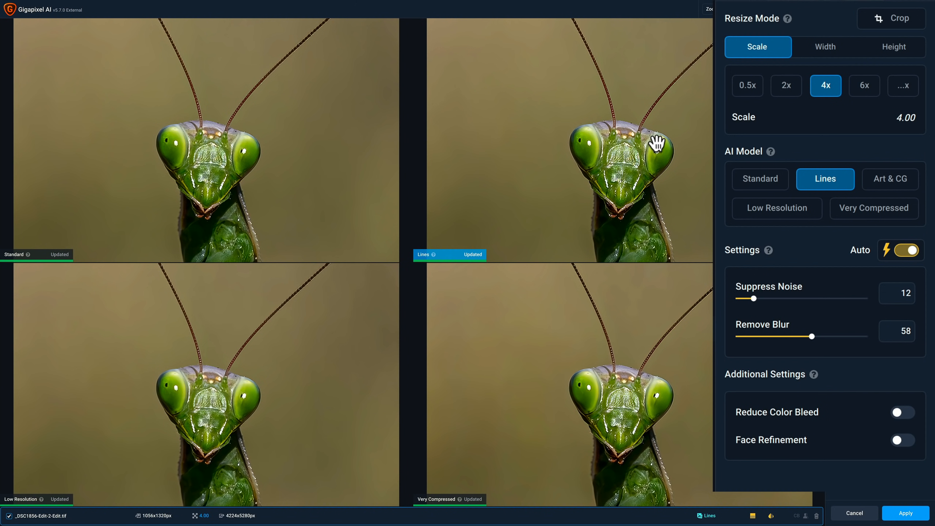
mouse_move(623, 142)
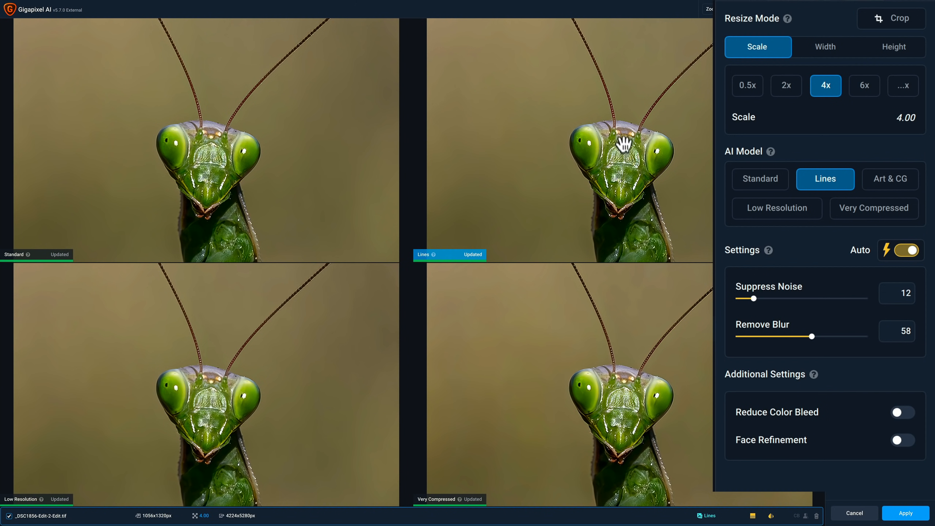
mouse_move(769, 182)
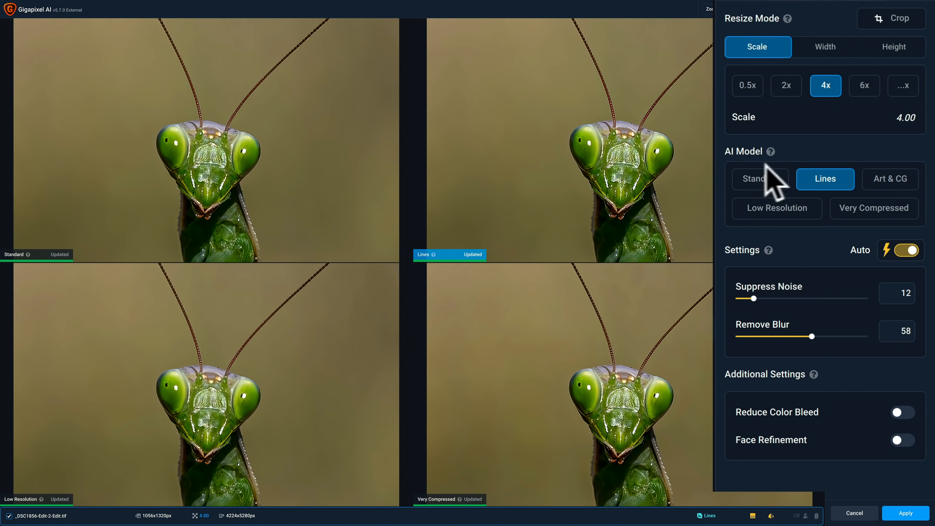
click(889, 179)
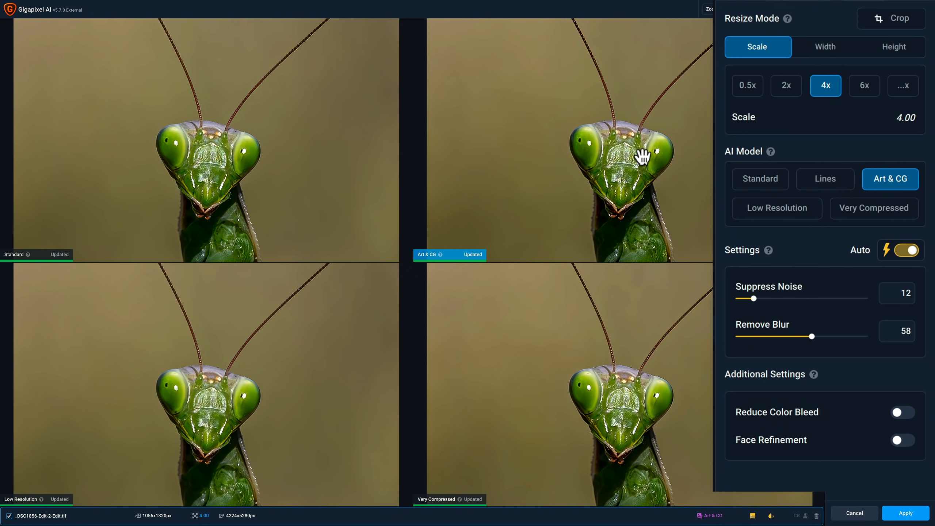
mouse_move(604, 156)
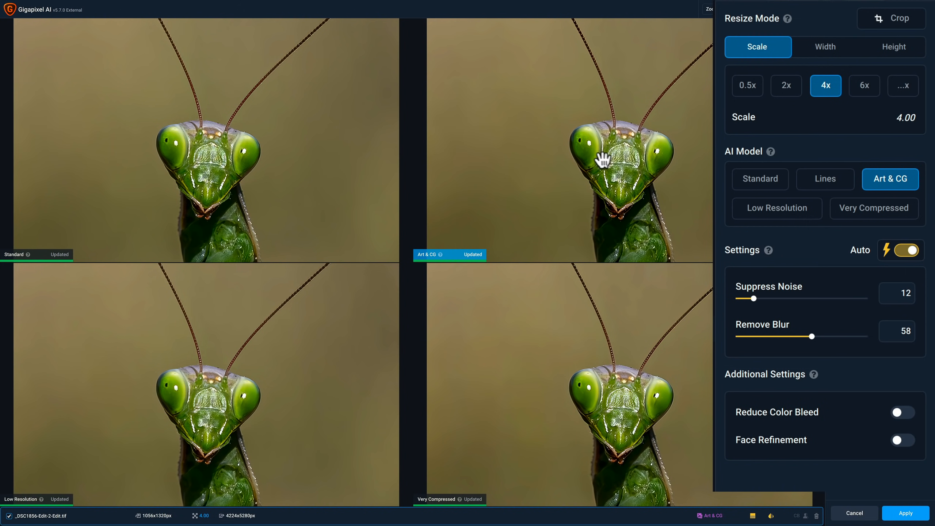
mouse_move(603, 314)
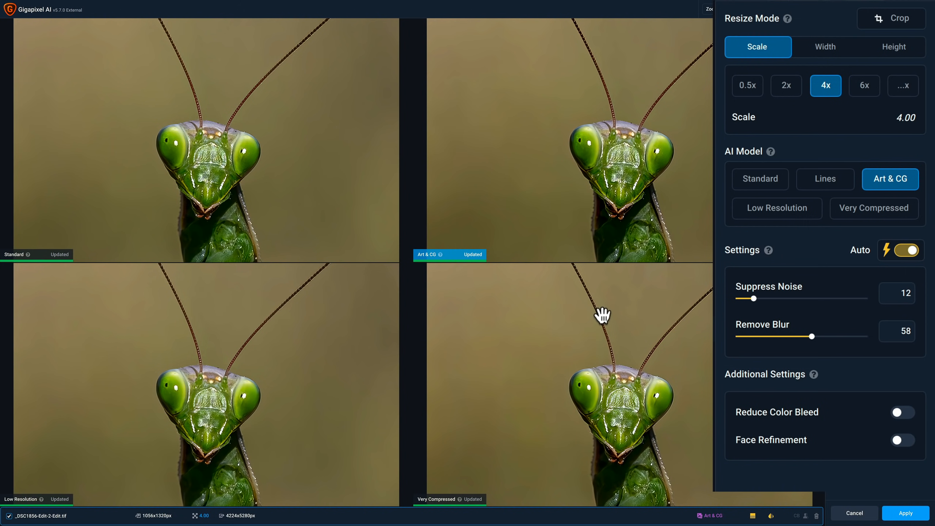
mouse_move(569, 203)
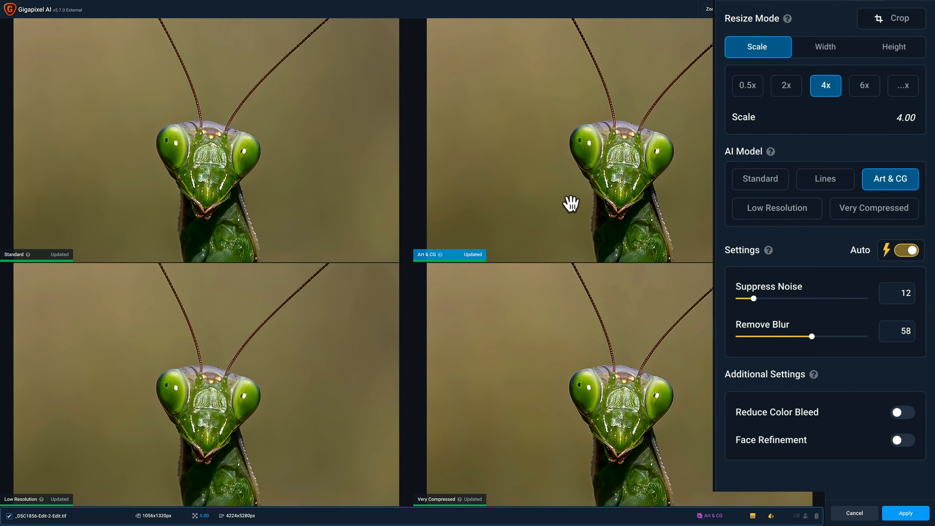
Reselect the bottom-right Very Compressed preview as the active upscale
click(873, 208)
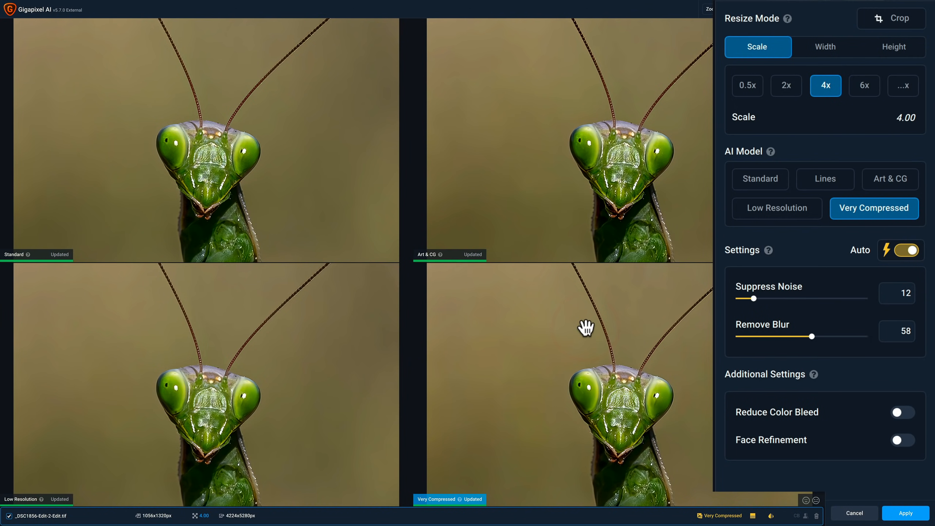
mouse_move(780, 255)
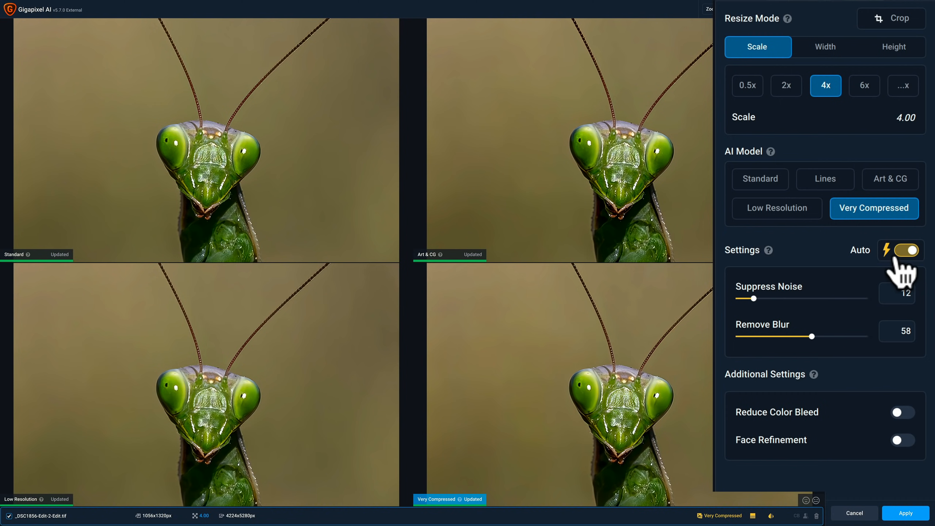
mouse_move(806, 361)
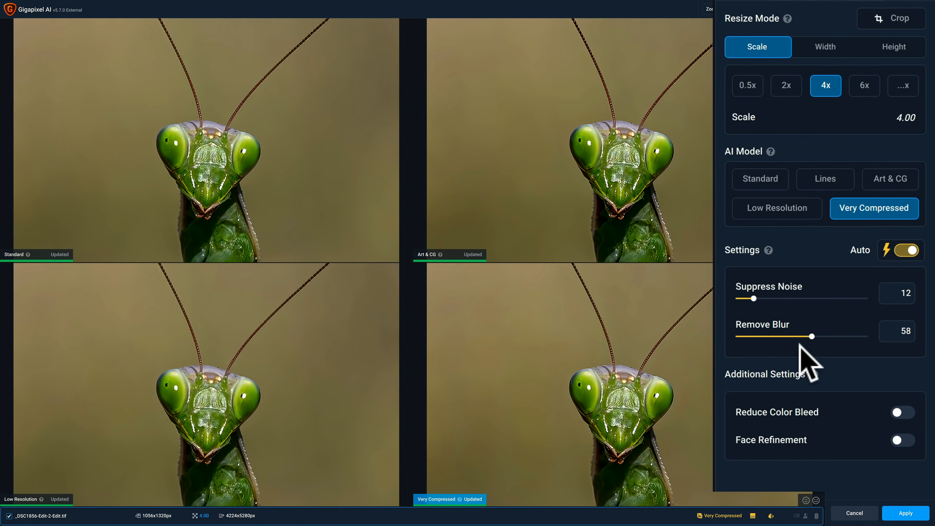
mouse_move(791, 311)
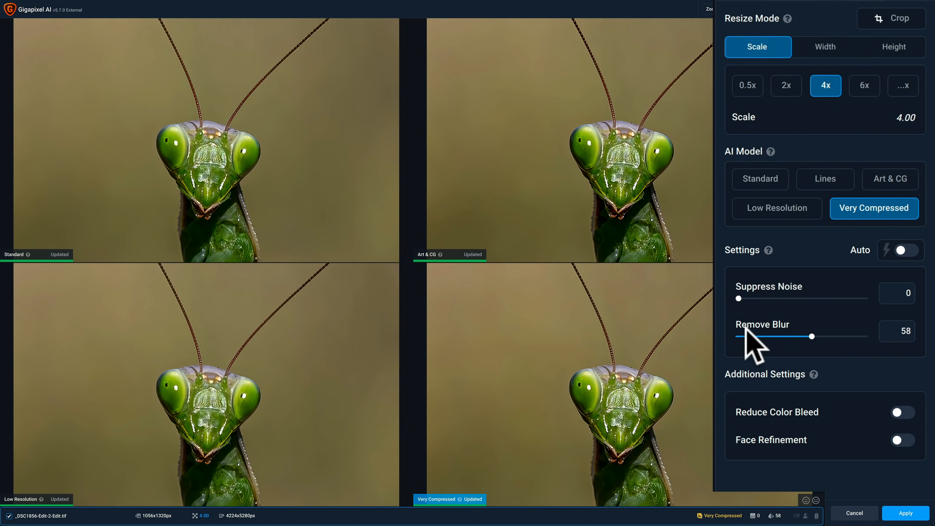
mouse_move(808, 349)
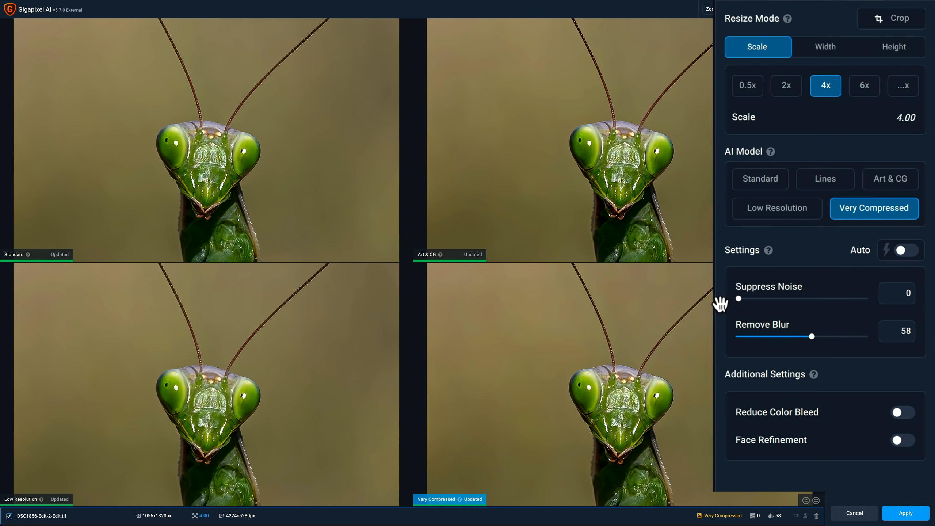
mouse_move(826, 350)
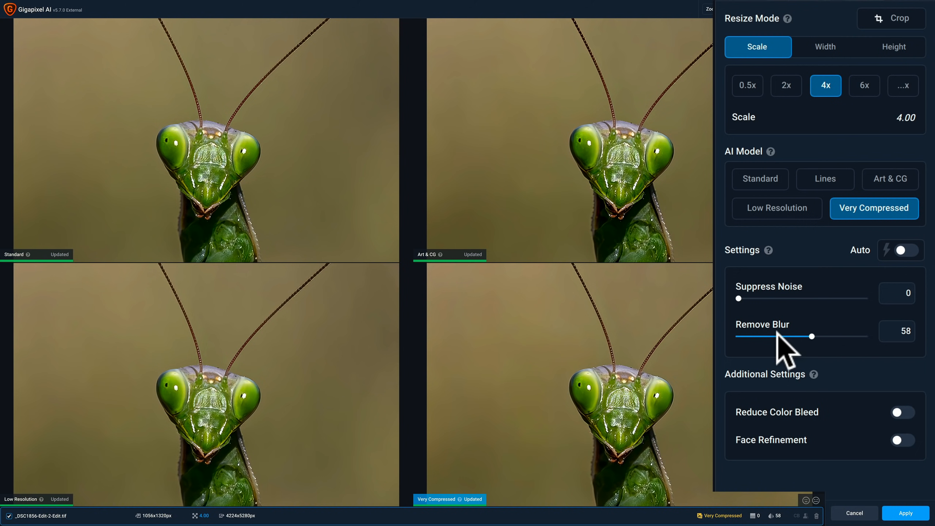
mouse_move(796, 420)
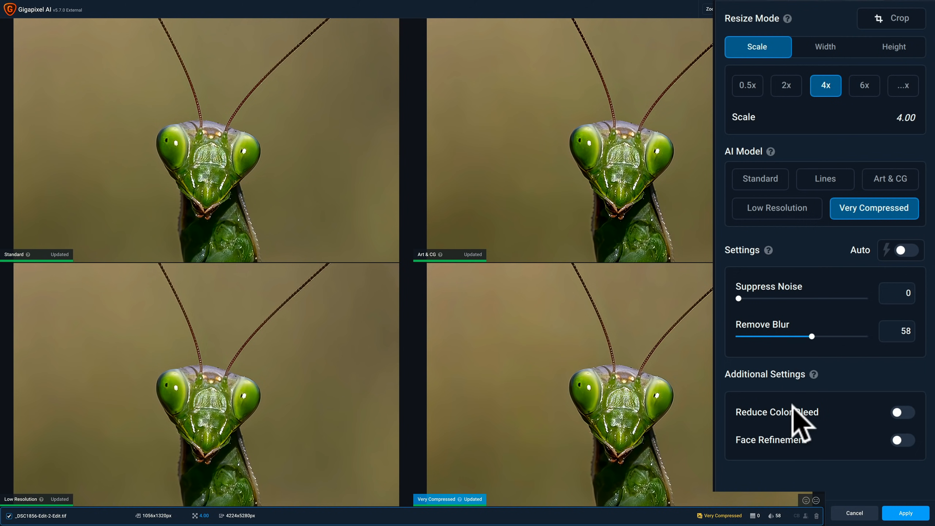
mouse_move(902, 412)
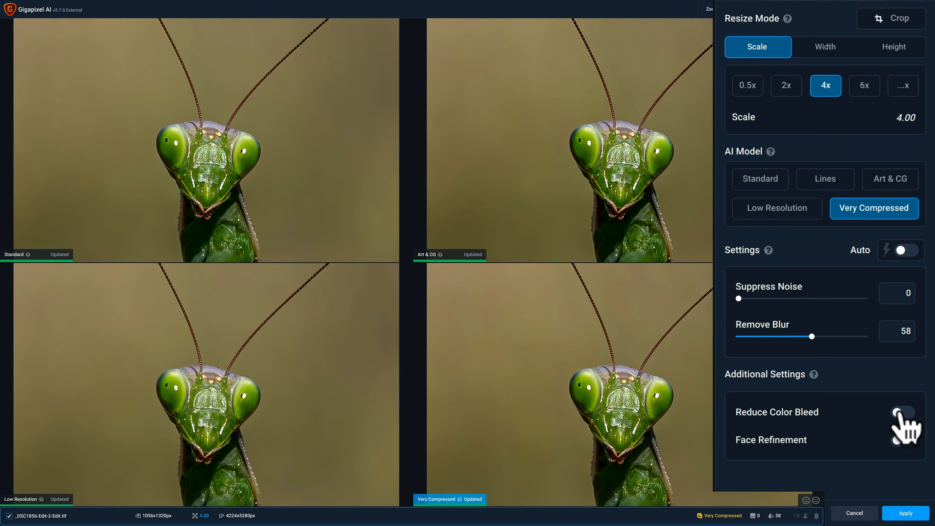
mouse_move(858, 419)
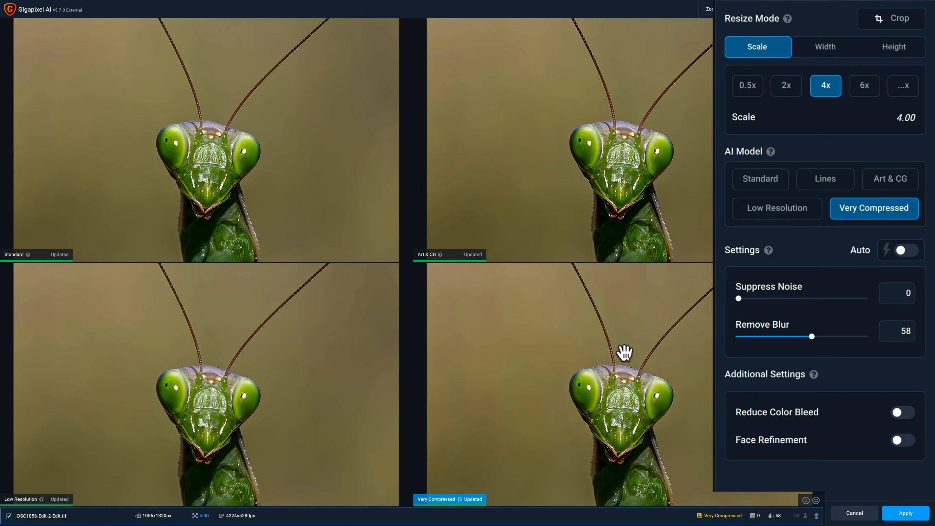
mouse_move(771, 304)
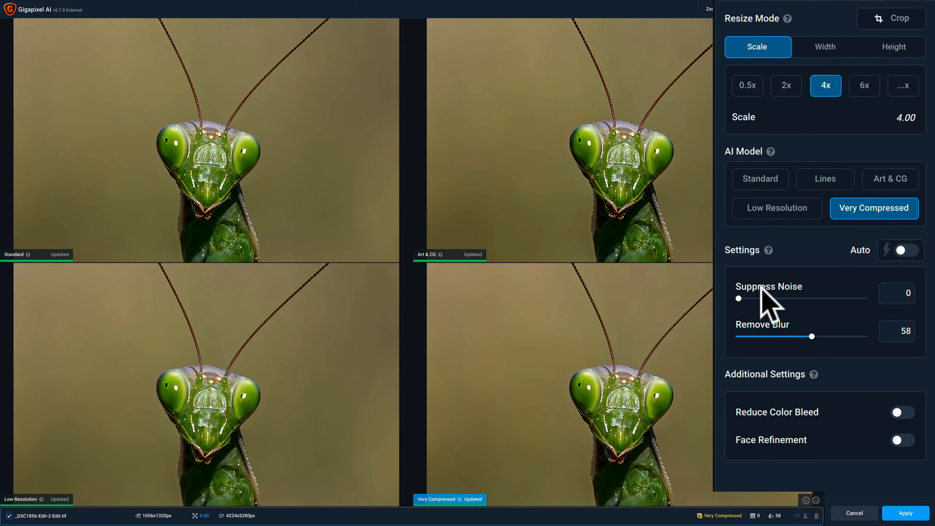
mouse_move(611, 333)
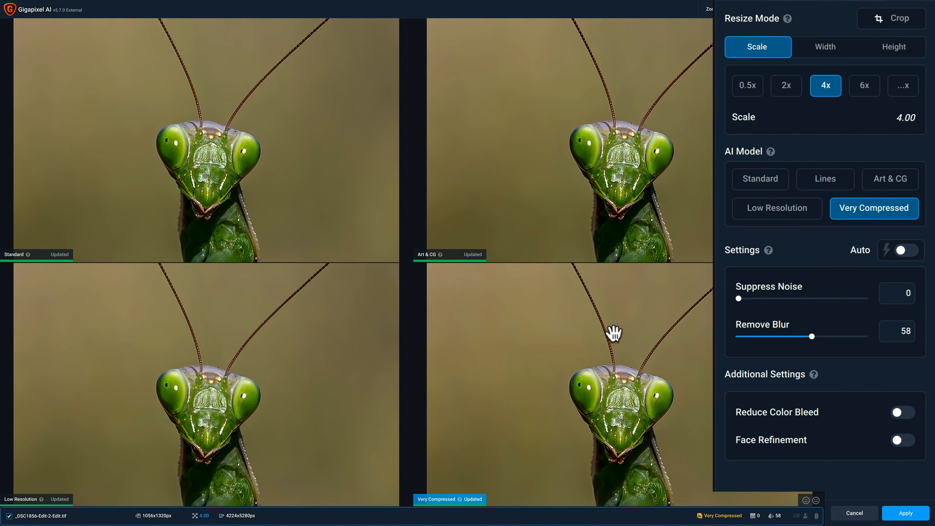
mouse_move(682, 353)
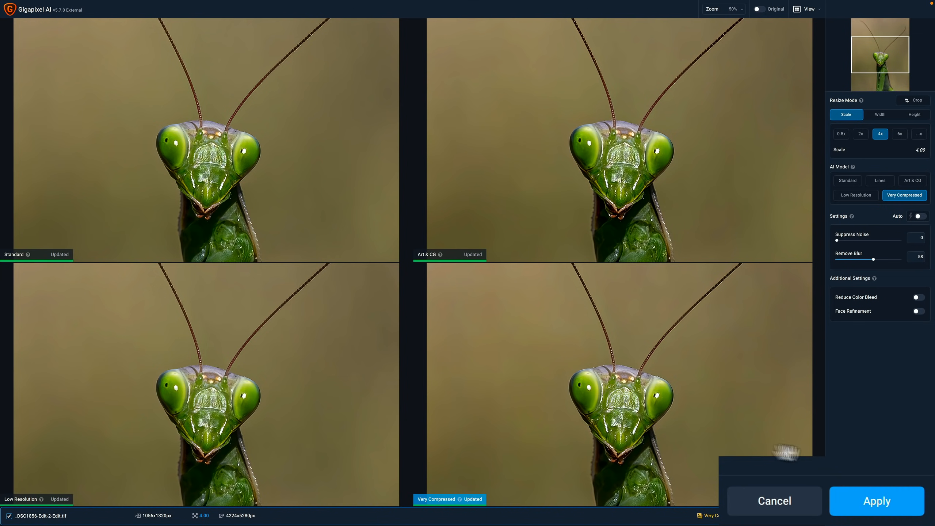
Apply the 4x Very Compressed upscale and return the result to Lightroom Classic
click(875, 500)
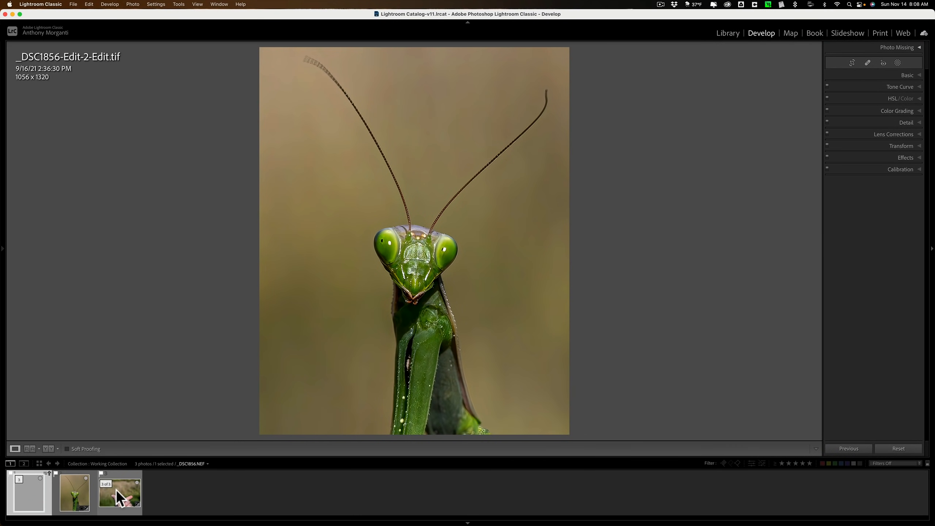
click(119, 492)
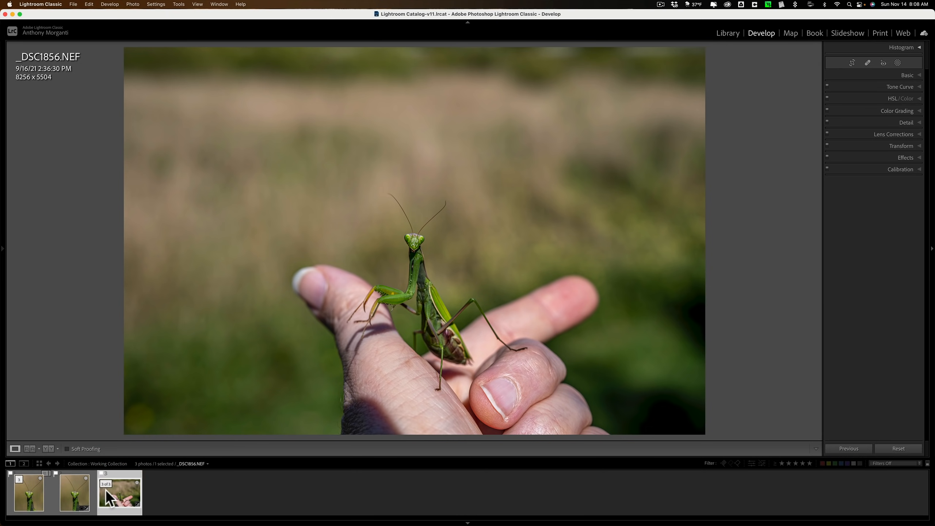
mouse_move(120, 495)
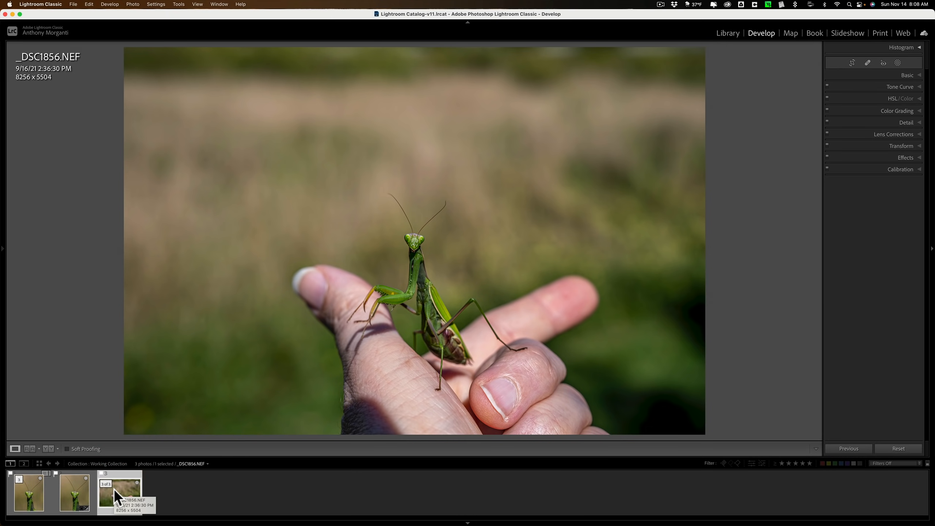
click(74, 492)
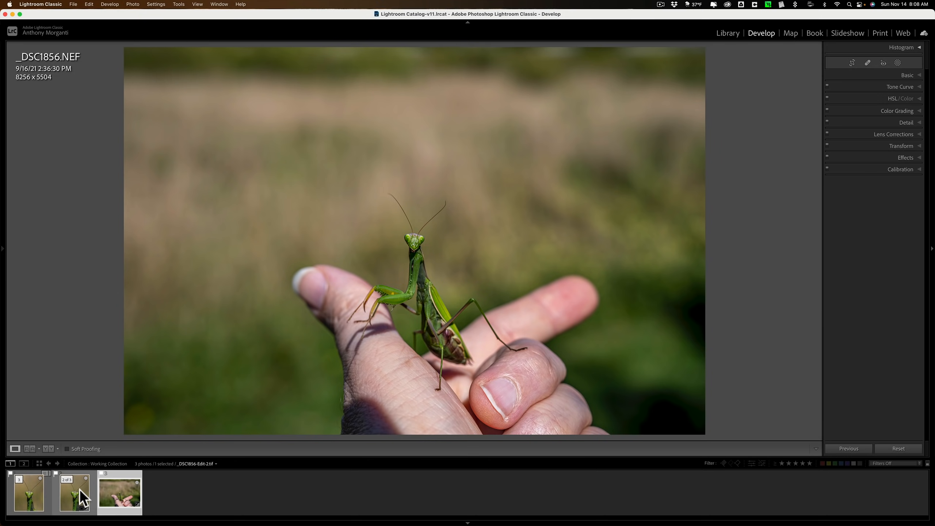
click(74, 492)
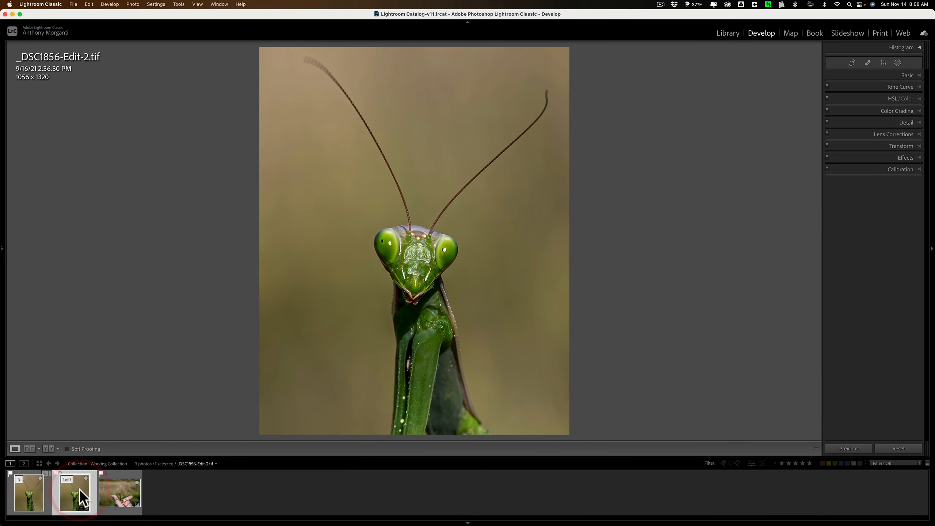
mouse_move(854, 65)
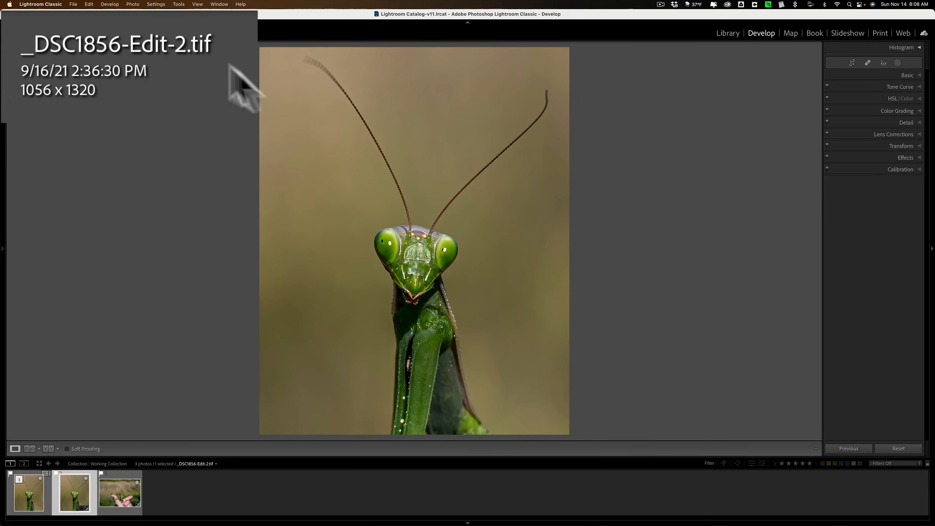
mouse_move(444, 123)
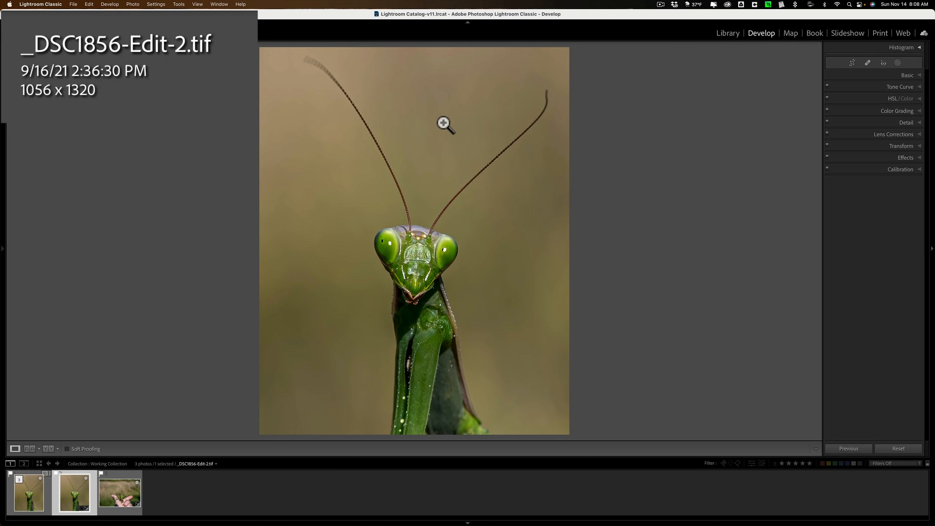
mouse_move(431, 130)
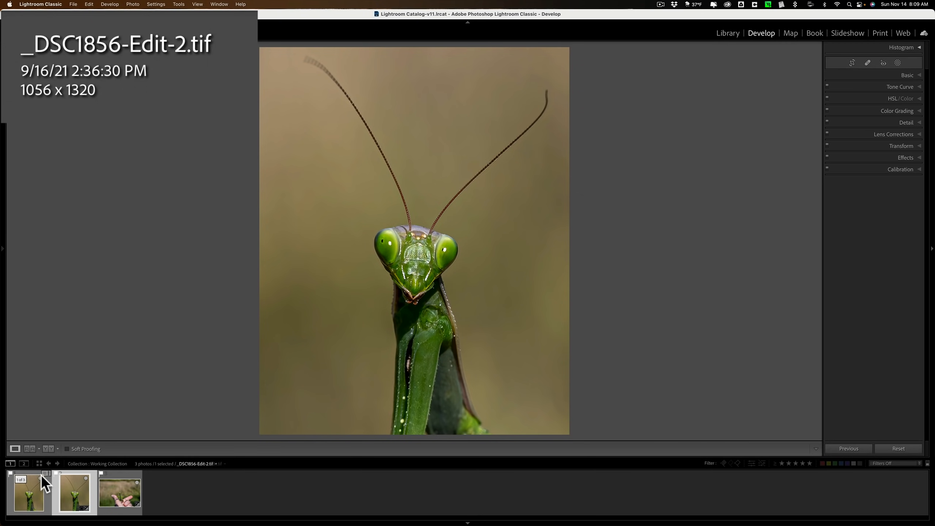
View the upscaled _DSC1856-Edit-2-Edit.tif at 4224 x 5280 from the filmstrip
click(27, 491)
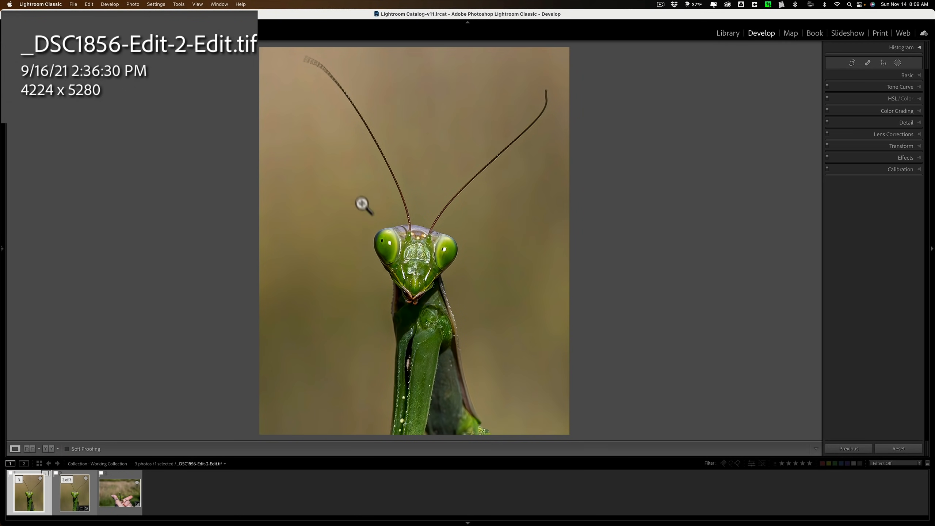
mouse_move(380, 183)
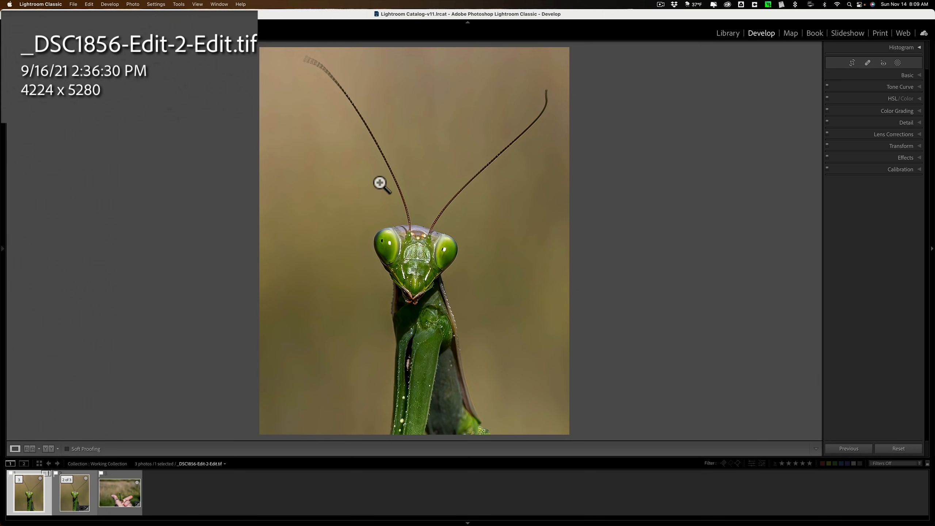